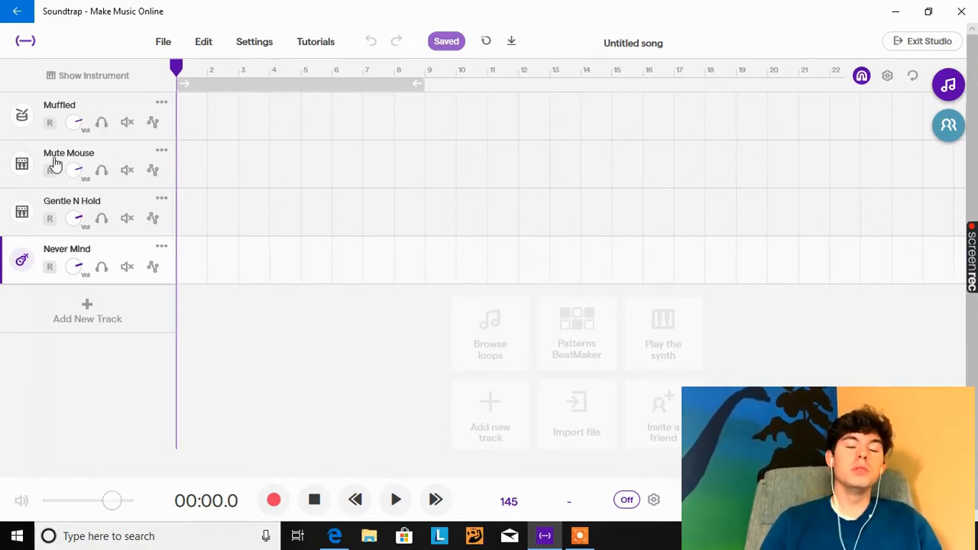
pyautogui.moveTo(162, 147)
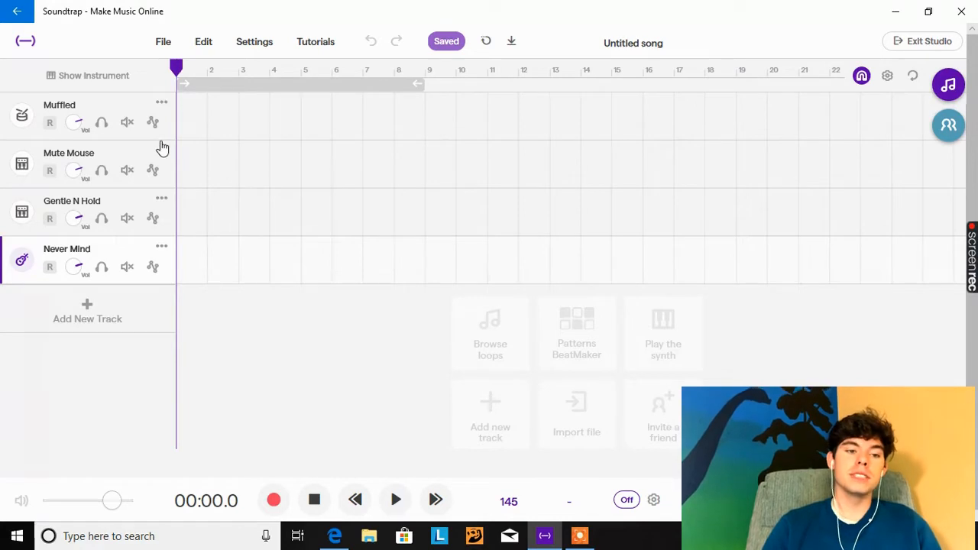
pyautogui.moveTo(47, 238)
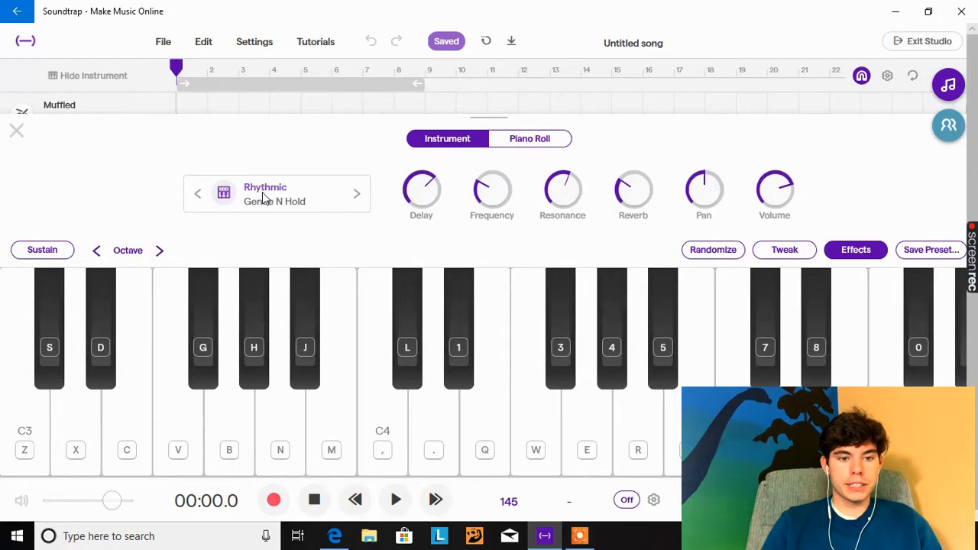
# - Browse the Instrument Presets for the track and keep the Gentle N Hold preset
pyautogui.click(266, 194)
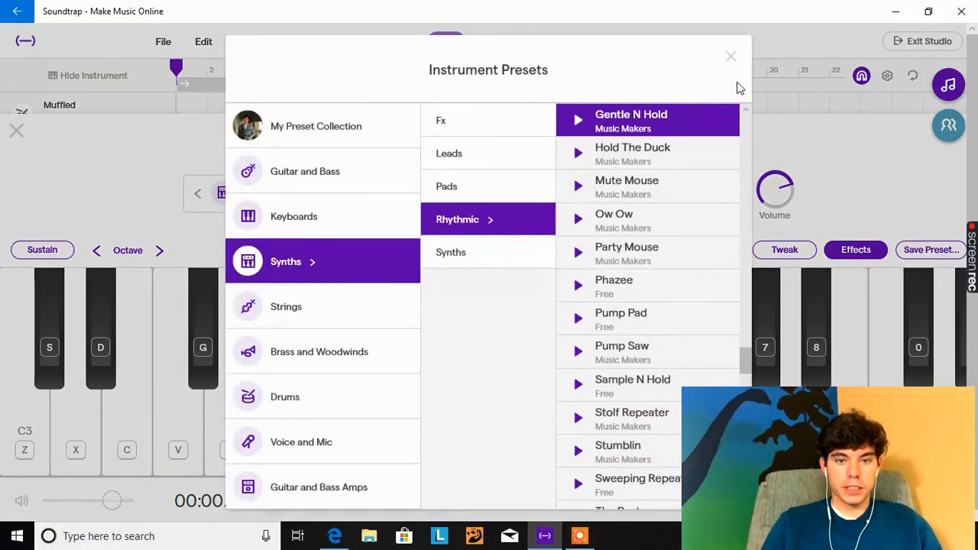
pyautogui.click(731, 55)
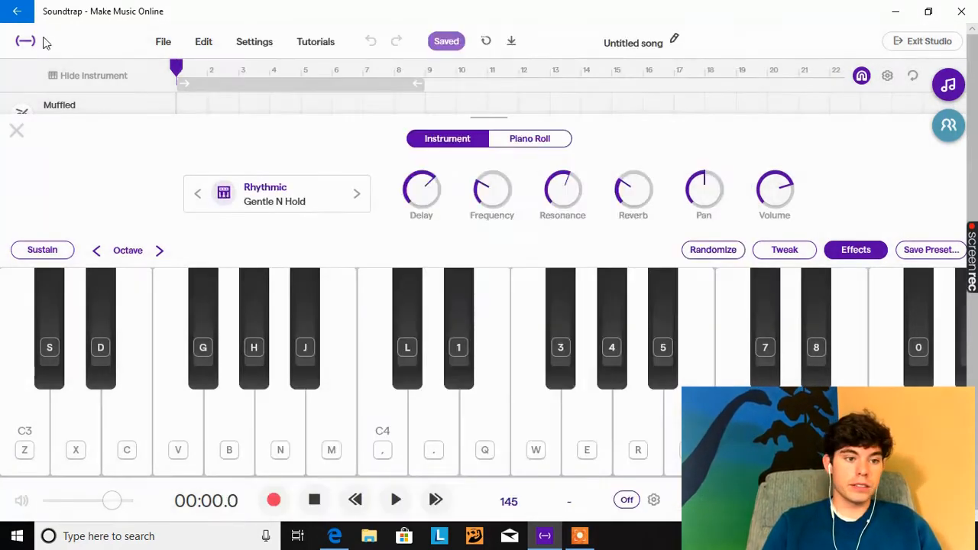
pyautogui.click(17, 130)
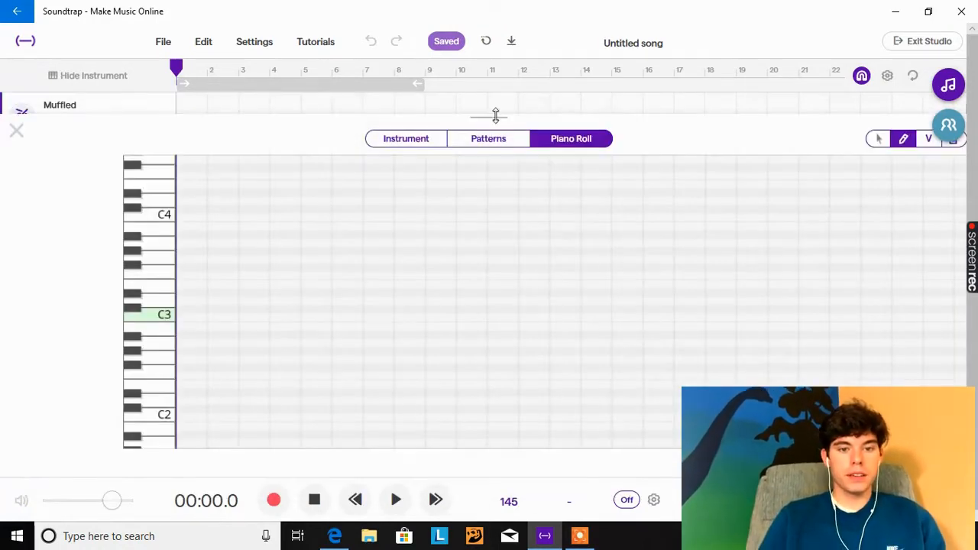
# - Build a kick-and-snare step pattern on the Muffled track and show it as a region
pyautogui.click(489, 137)
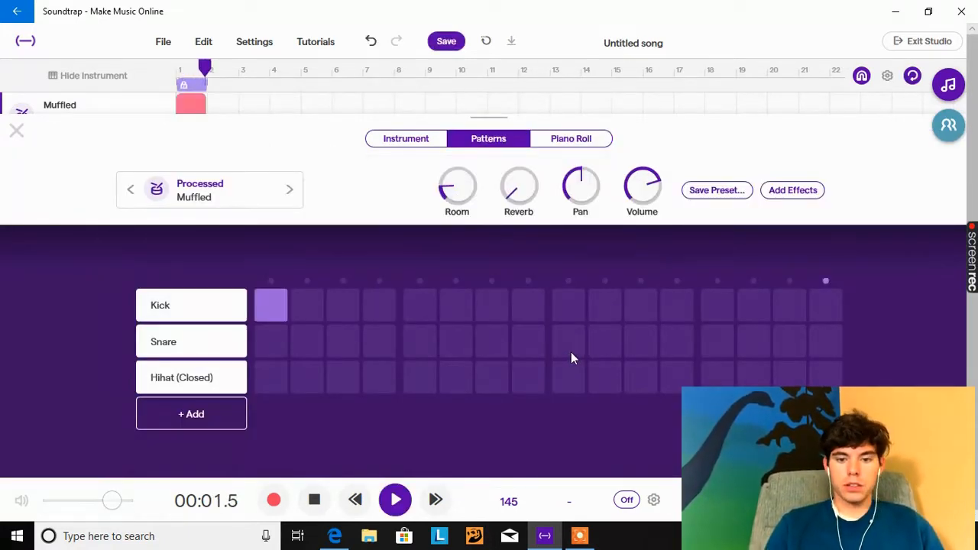
pyautogui.click(568, 343)
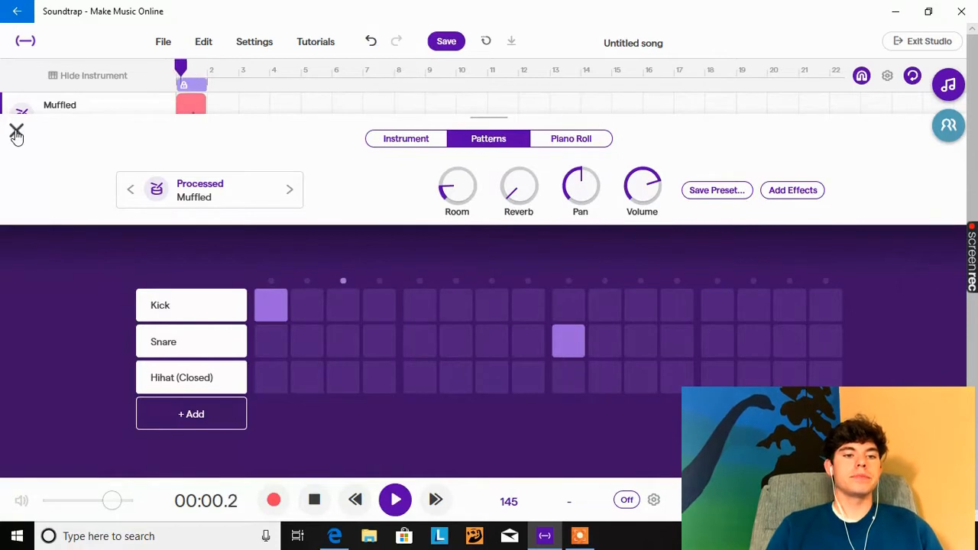
pyautogui.click(16, 131)
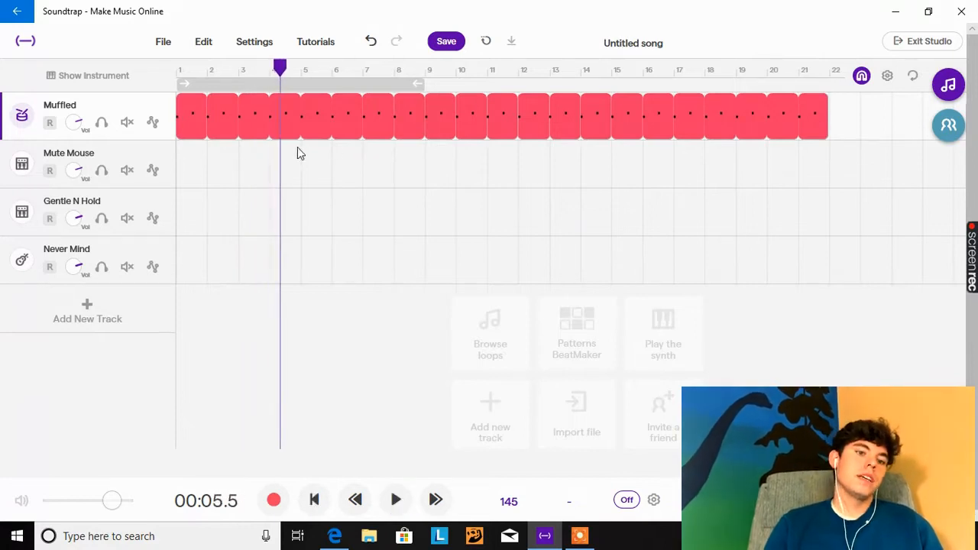
pyautogui.moveTo(184, 226)
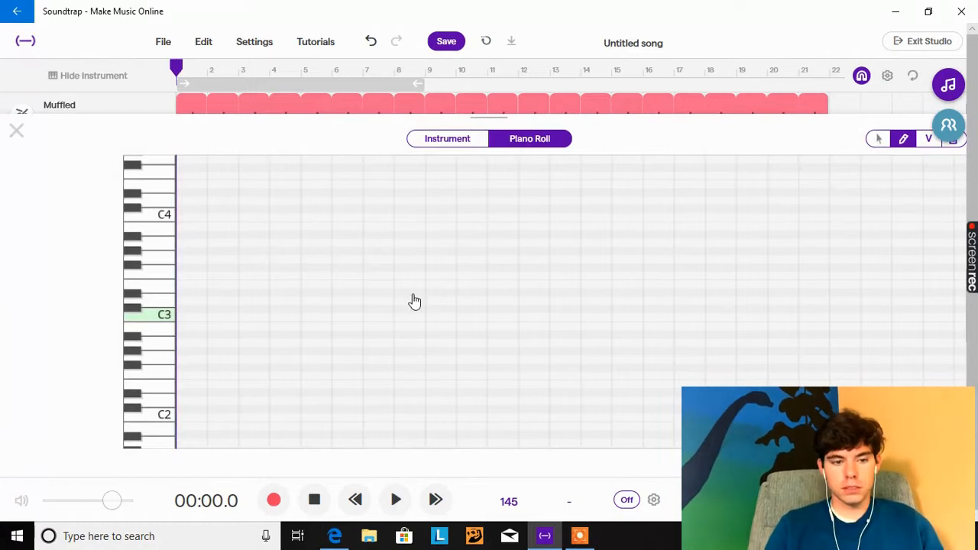
pyautogui.moveTo(162, 305)
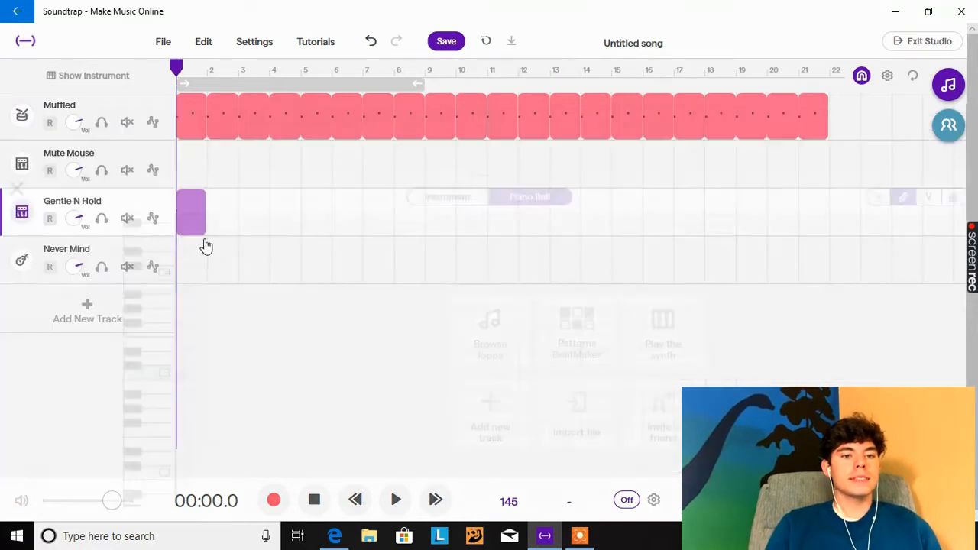
# - Add a Gentle N Hold region and draw a held C3 note across its first bar
pyautogui.click(191, 214)
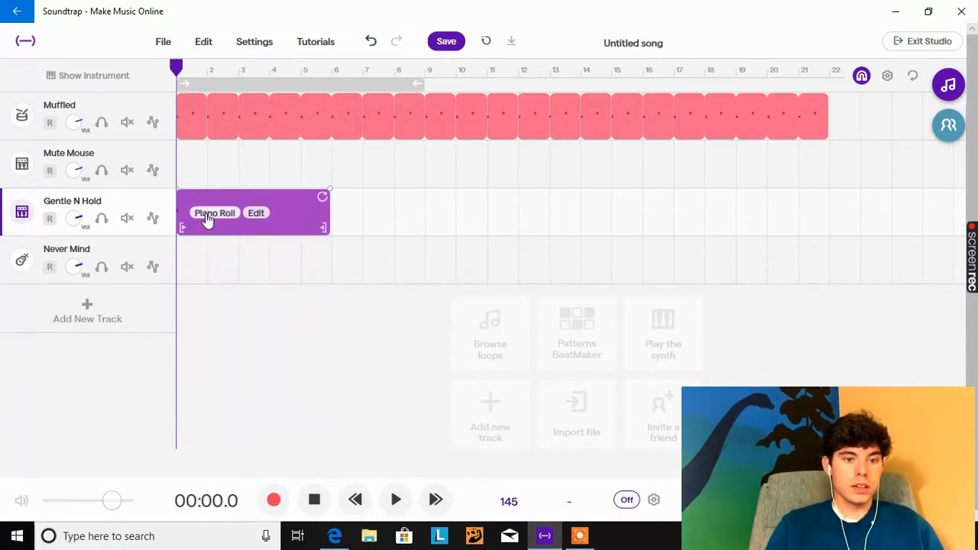
pyautogui.click(213, 213)
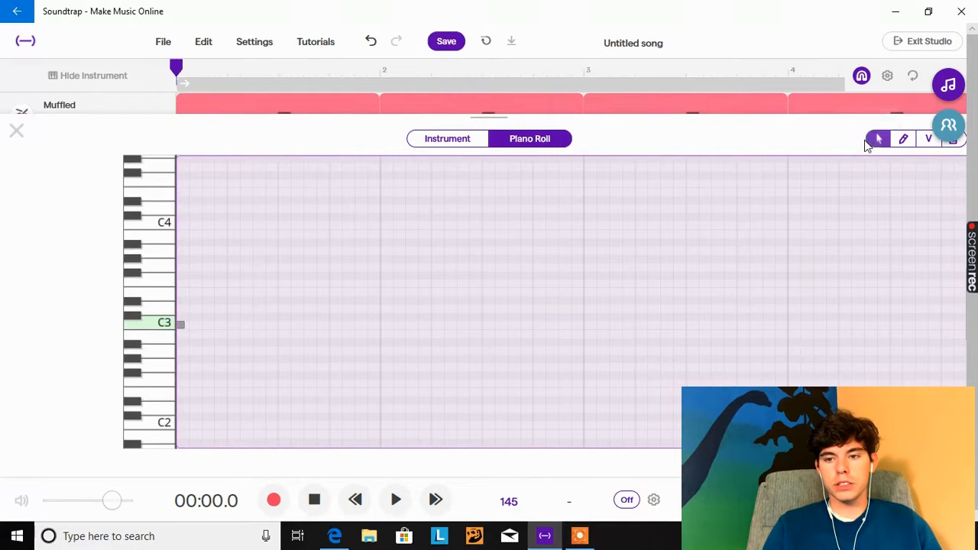
pyautogui.moveTo(816, 168)
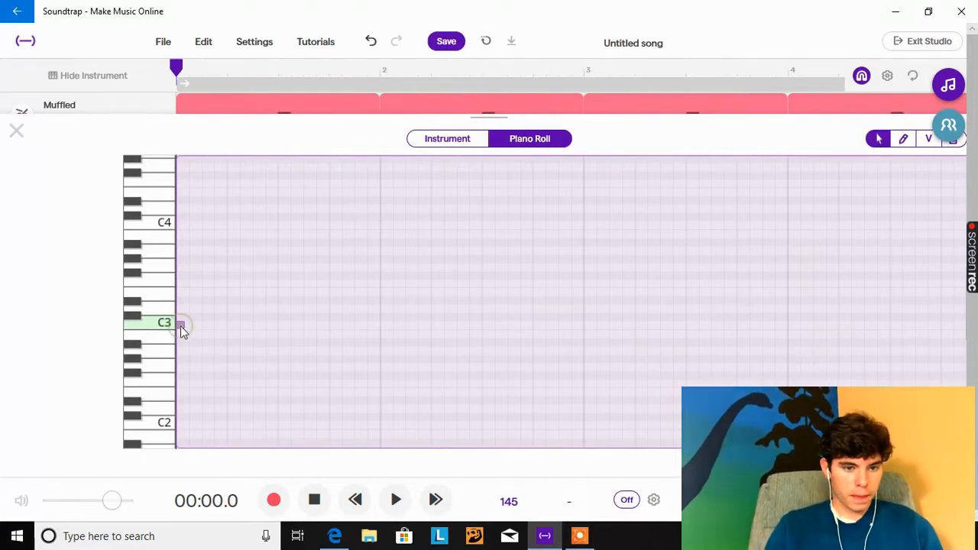
pyautogui.moveTo(181, 324); pyautogui.dragTo(379, 324)
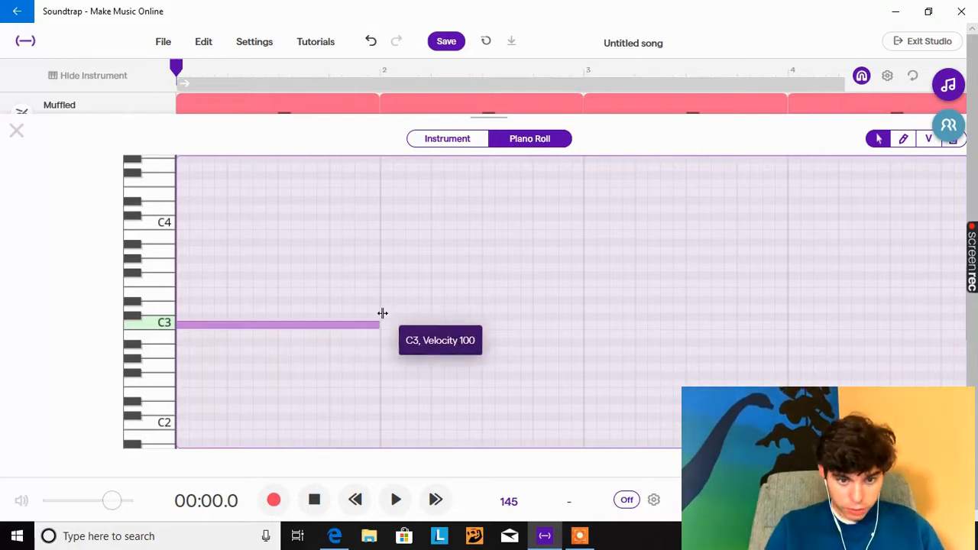
pyautogui.moveTo(197, 282)
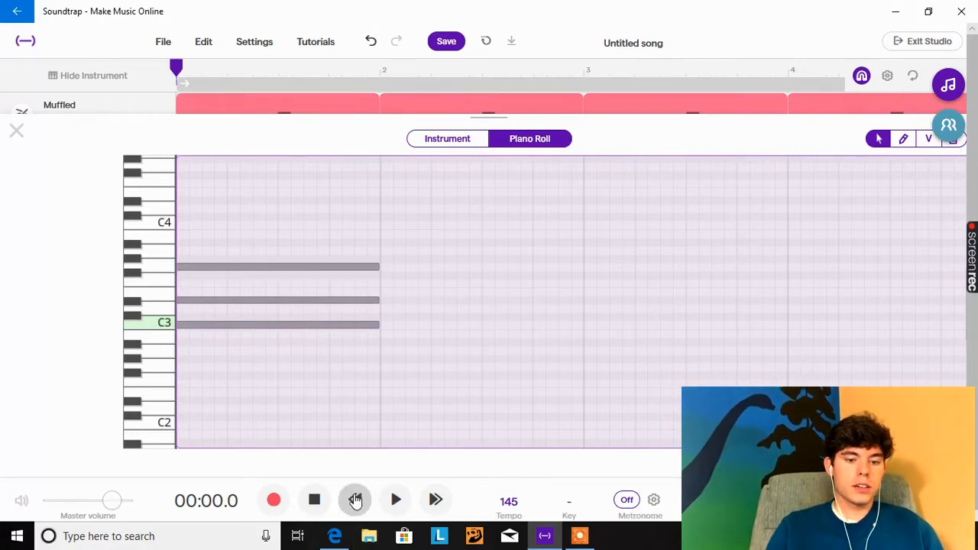
pyautogui.click(394, 500)
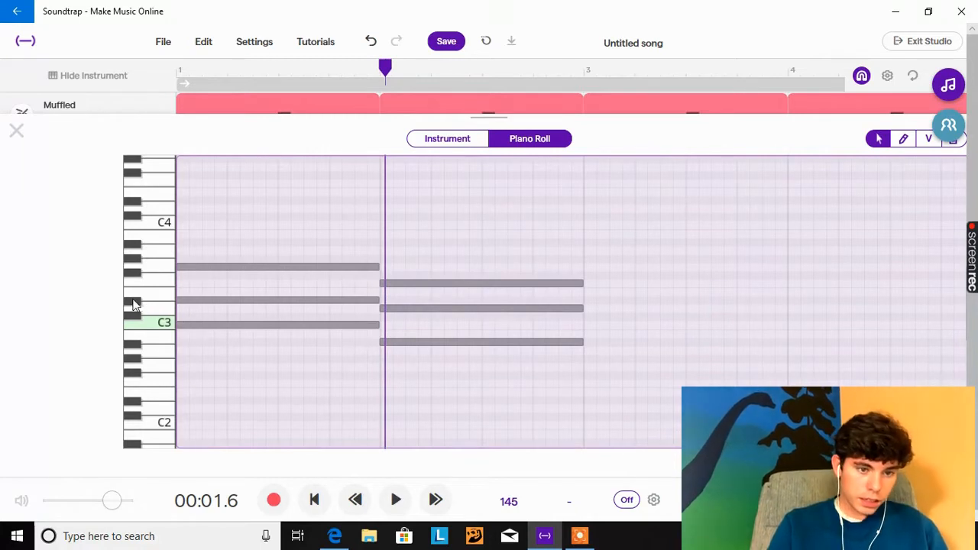
pyautogui.moveTo(156, 352)
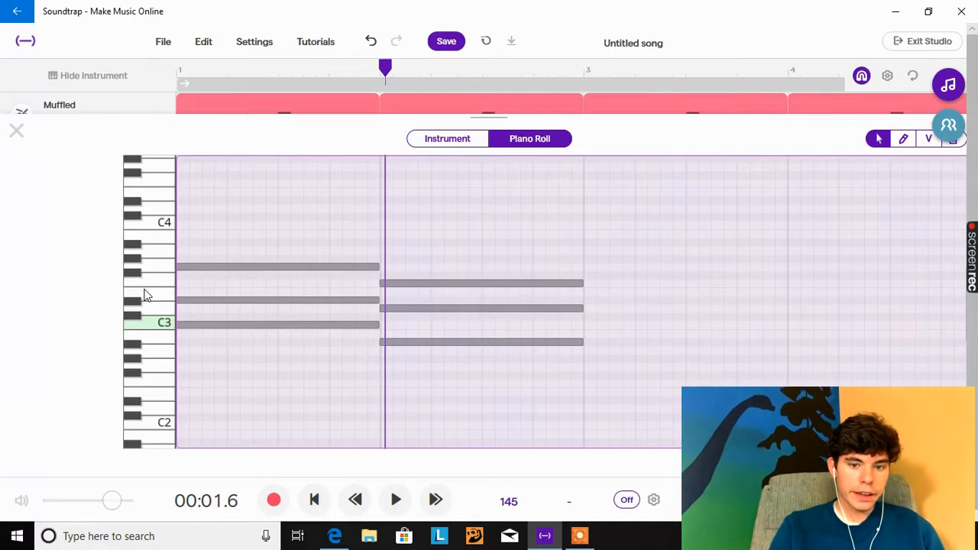
pyautogui.moveTo(594, 320)
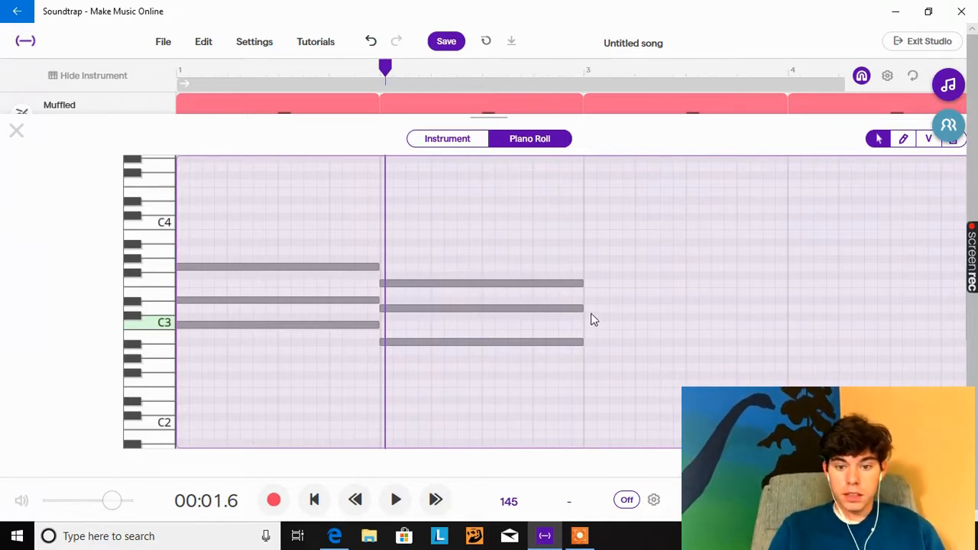
# - Fill bars 2–3 with held chord notes, lowering the third bar's top note below C3, and audition it
pyautogui.click(593, 315)
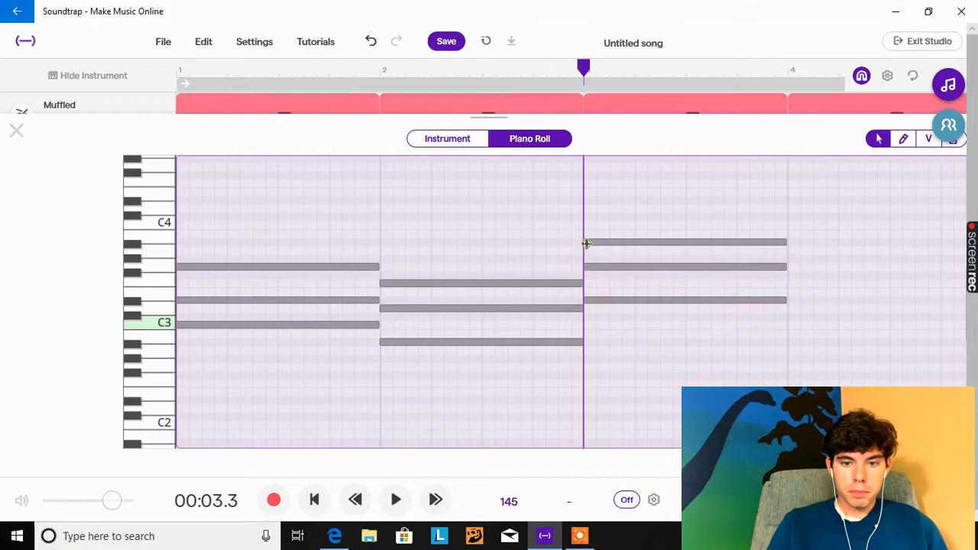
pyautogui.click(684, 243)
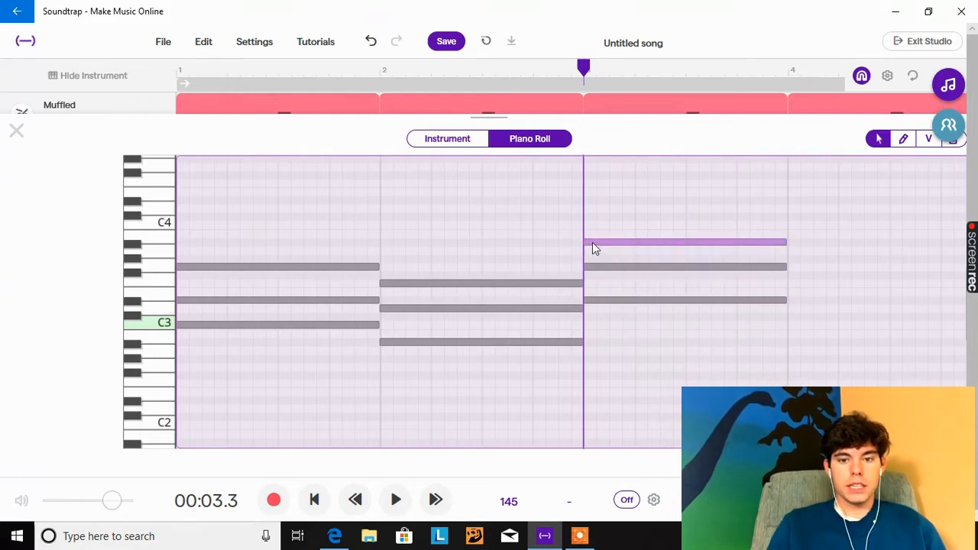
pyautogui.moveTo(684, 243); pyautogui.dragTo(685, 306)
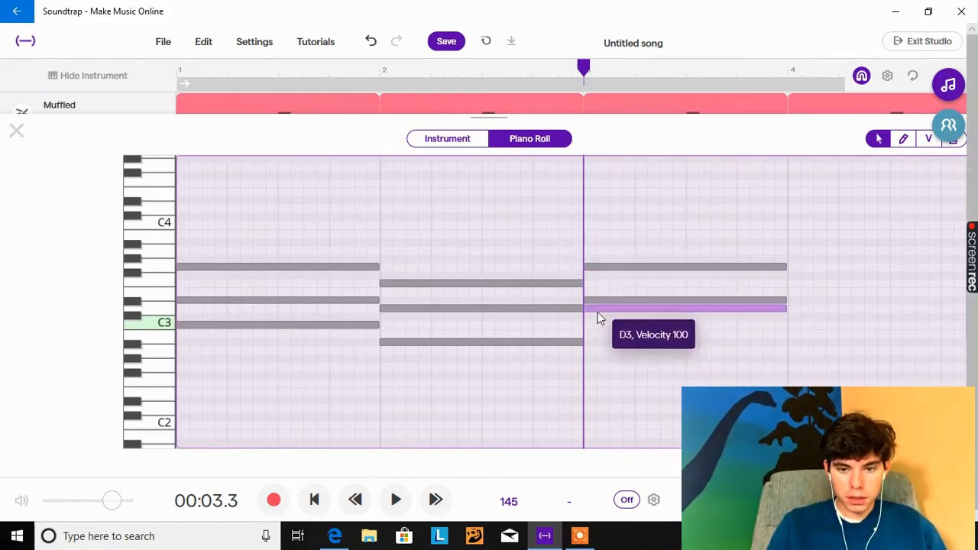
pyautogui.moveTo(685, 306); pyautogui.dragTo(685, 343)
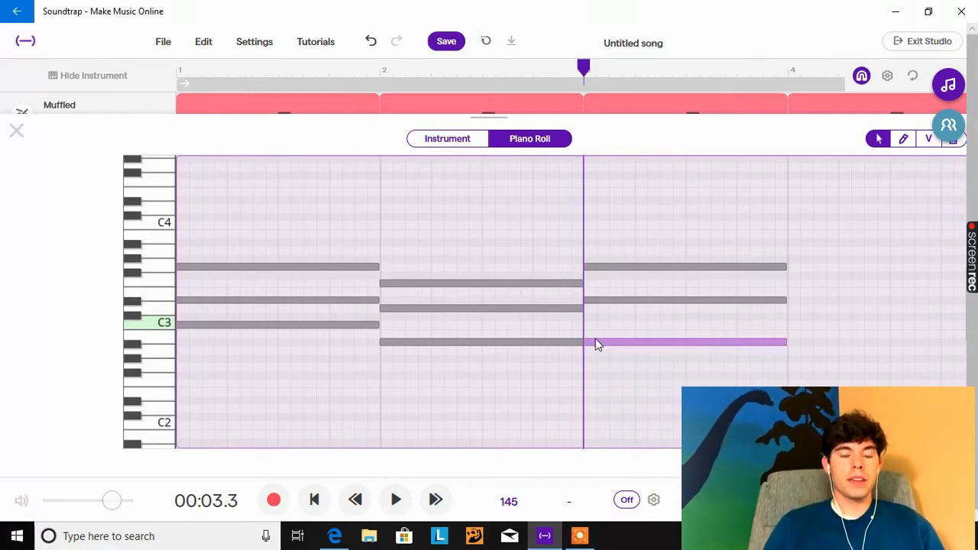
pyautogui.click(315, 499)
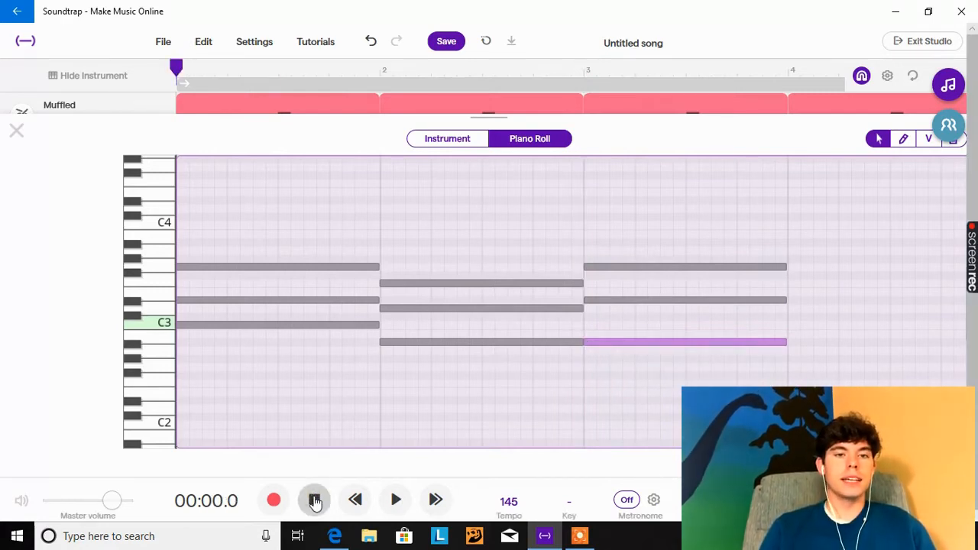
pyautogui.click(395, 499)
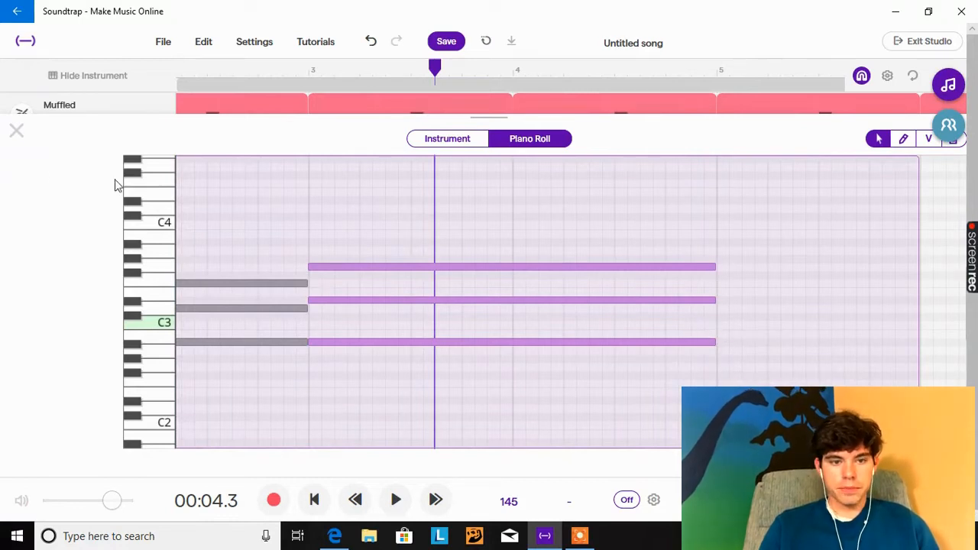
# - Stretch regions across the full timeline on Muffled, Mute Mouse, Gentle N Hold and Never Mind, checking playback
pyautogui.click(15, 130)
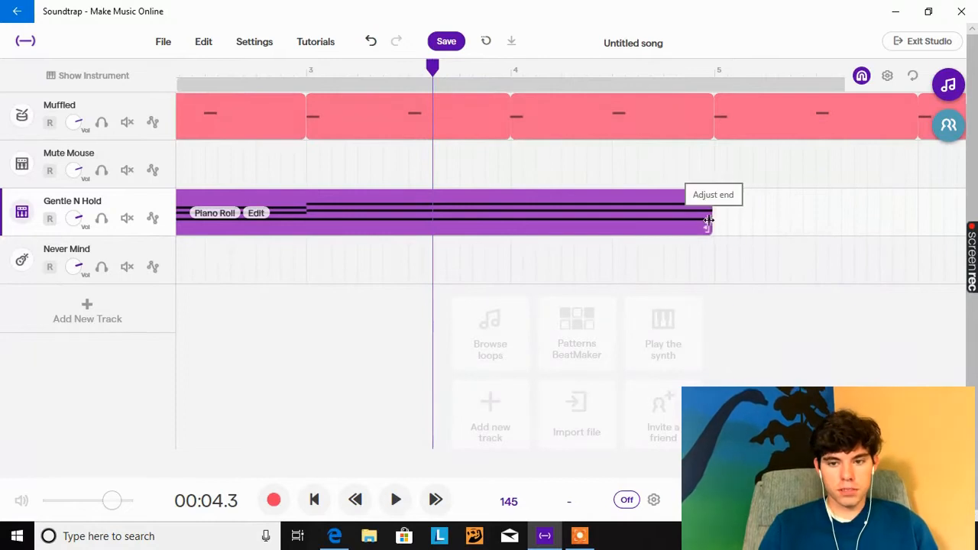
pyautogui.moveTo(415, 217)
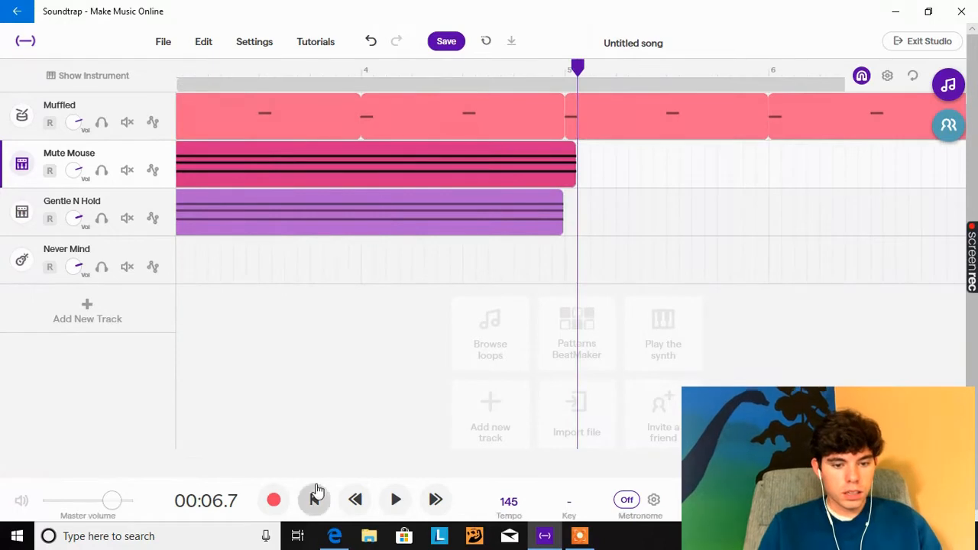
pyautogui.click(315, 499)
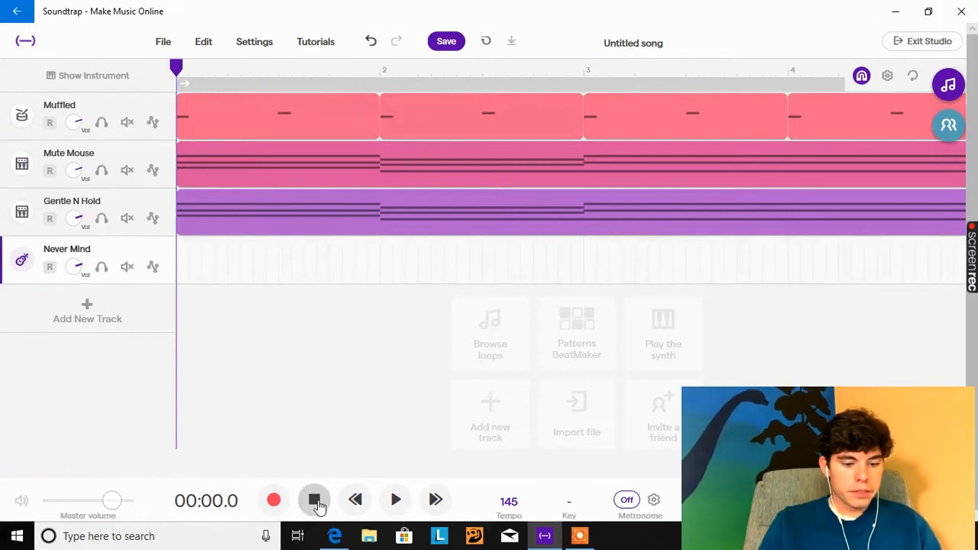
pyautogui.click(315, 500)
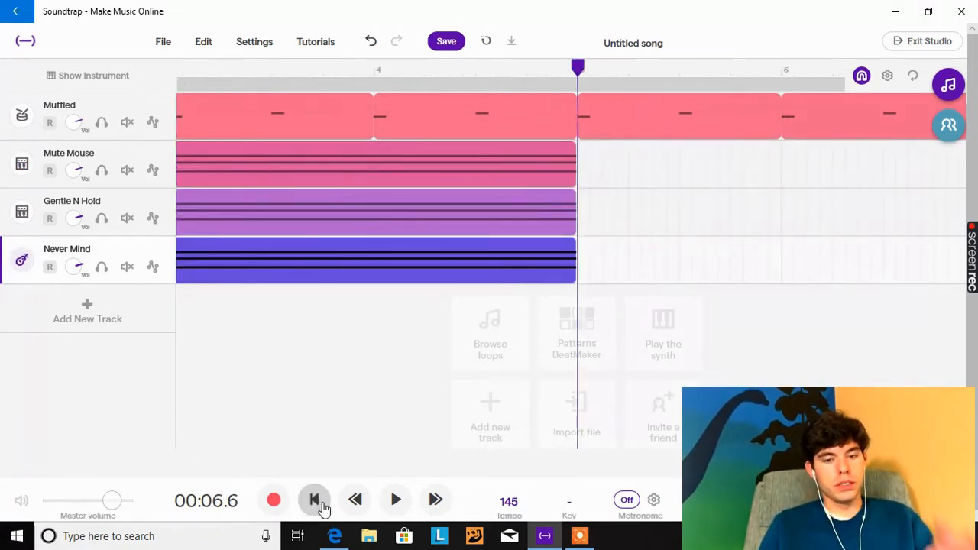
pyautogui.click(315, 499)
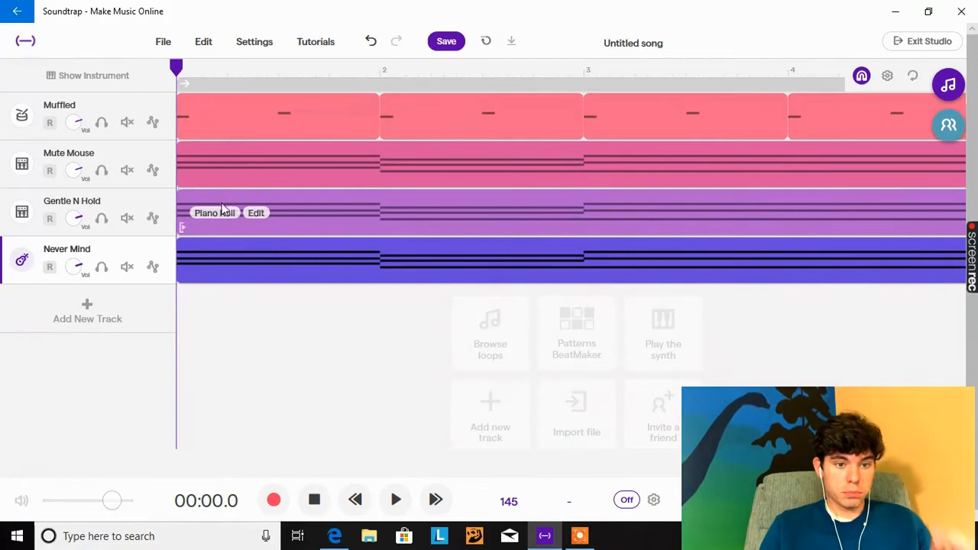
# - Leave the current note editor and bring up the Never Mind bass region's piano roll
pyautogui.click(214, 212)
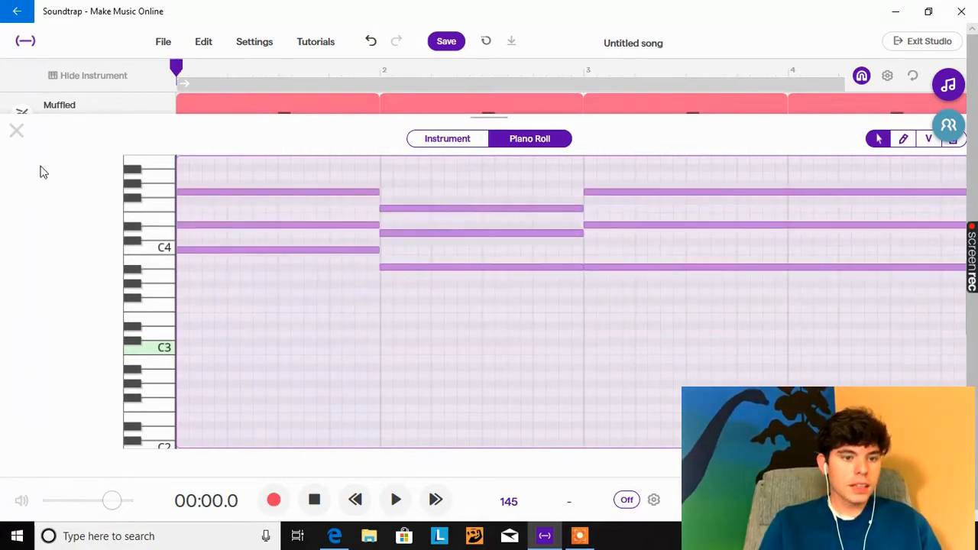
pyautogui.click(17, 130)
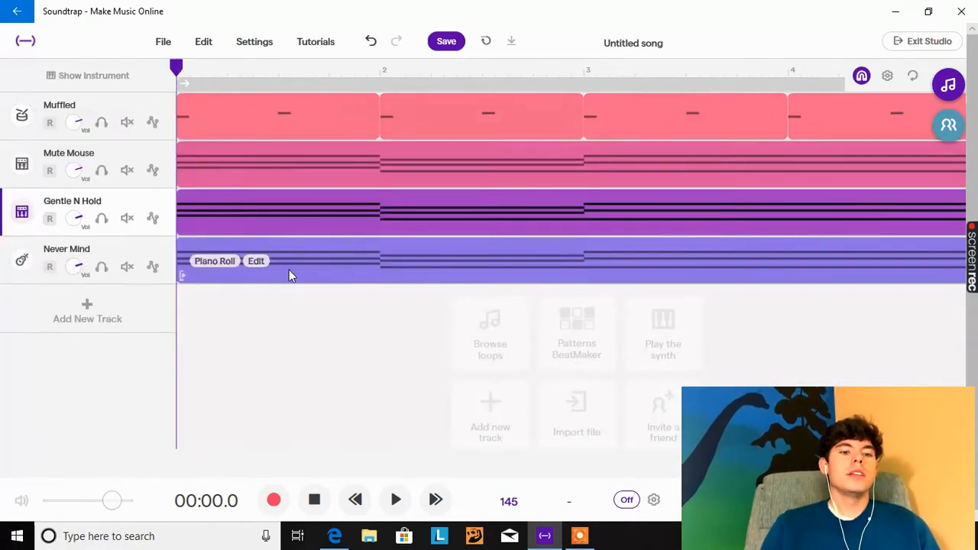
pyautogui.click(213, 259)
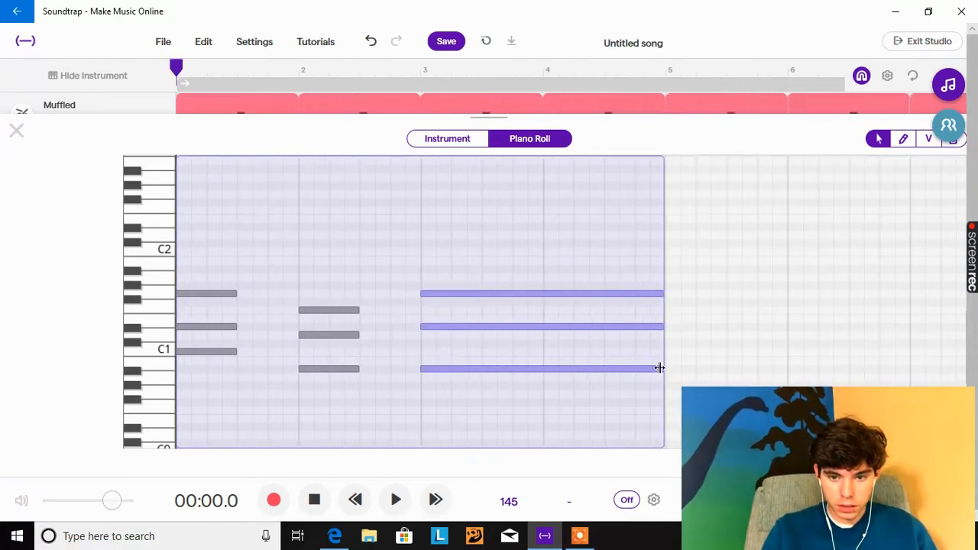
# - Shape the bass line: shorten the last-bar notes, move a first-bar note up to G1, remove a leftover note
pyautogui.moveTo(657, 366); pyautogui.dragTo(477, 378)
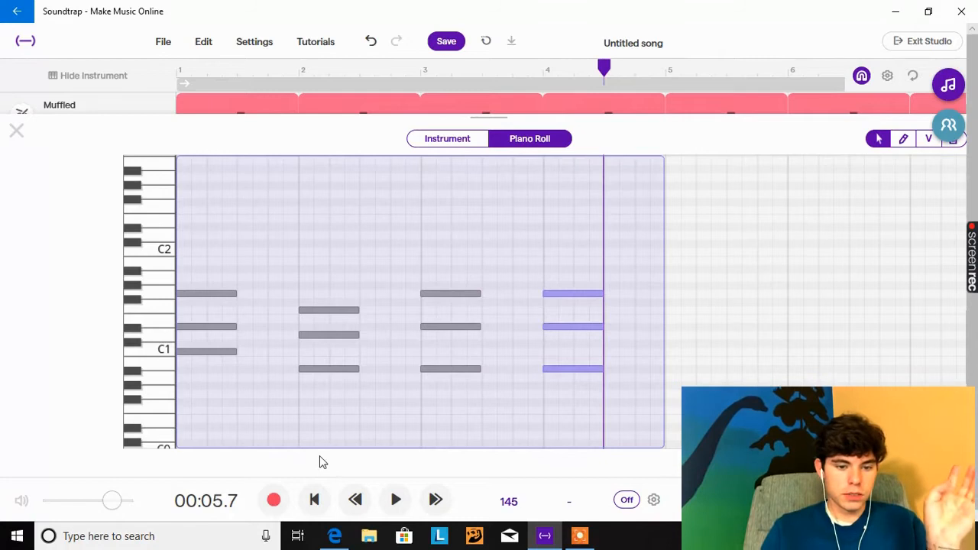
pyautogui.moveTo(351, 474)
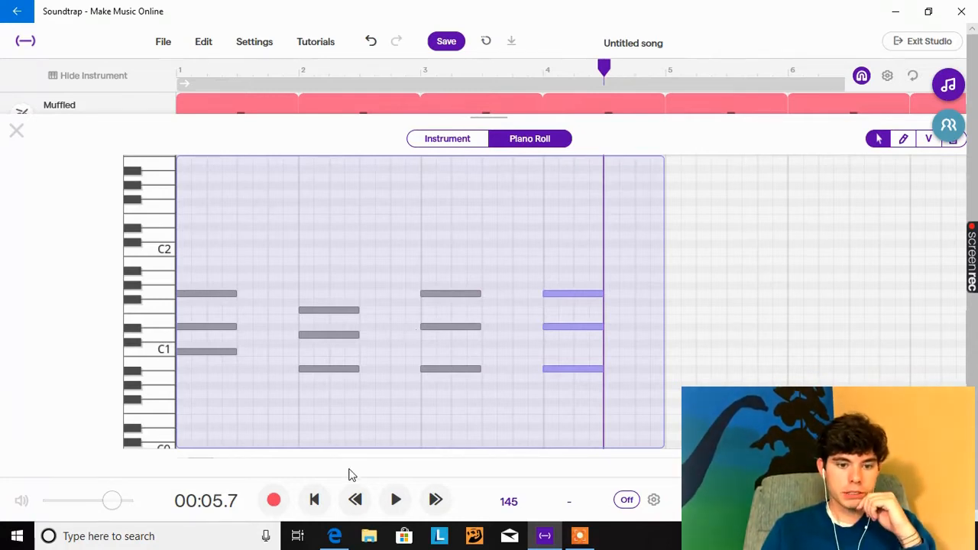
pyautogui.click(315, 500)
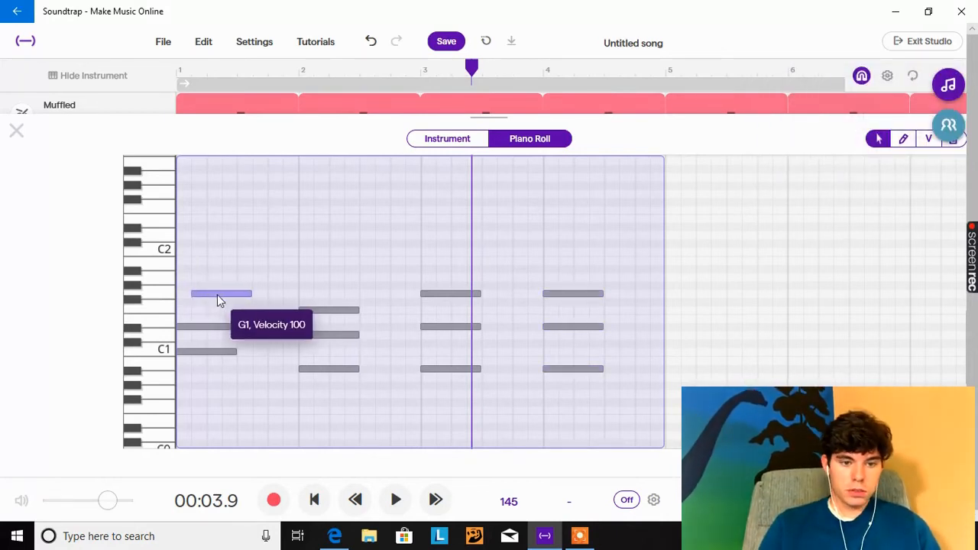
pyautogui.moveTo(220, 294); pyautogui.dragTo(252, 303)
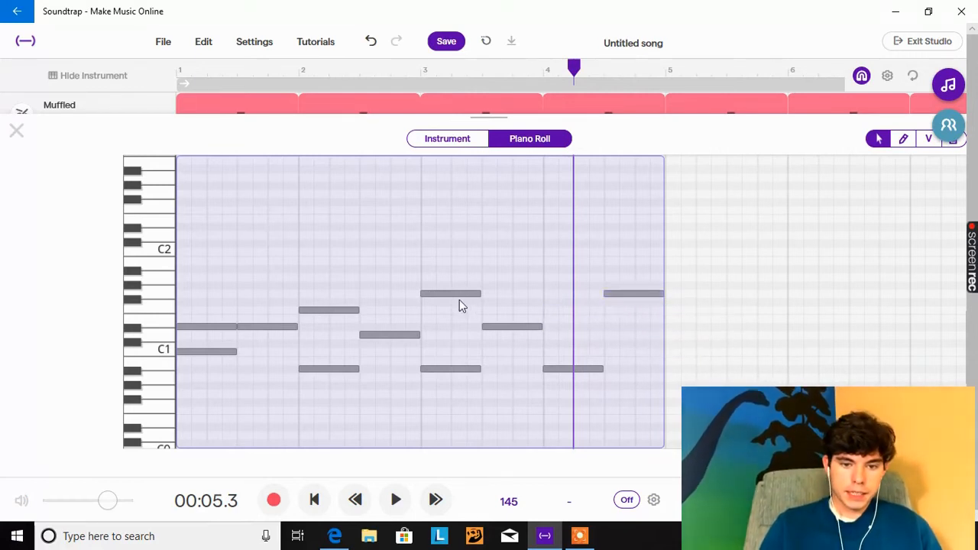
pyautogui.click(449, 293)
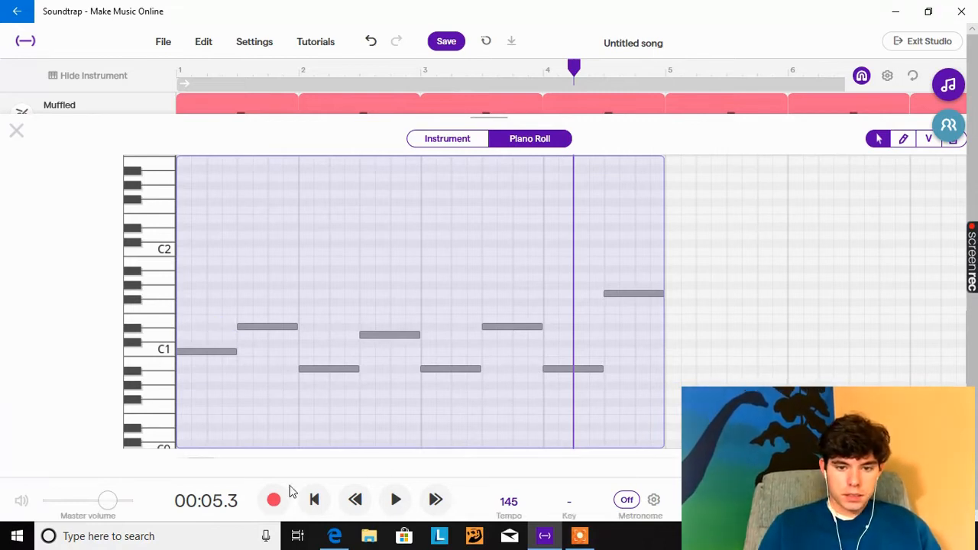
# - Audition the four-bar bass line twice and return to the track overview
pyautogui.click(395, 500)
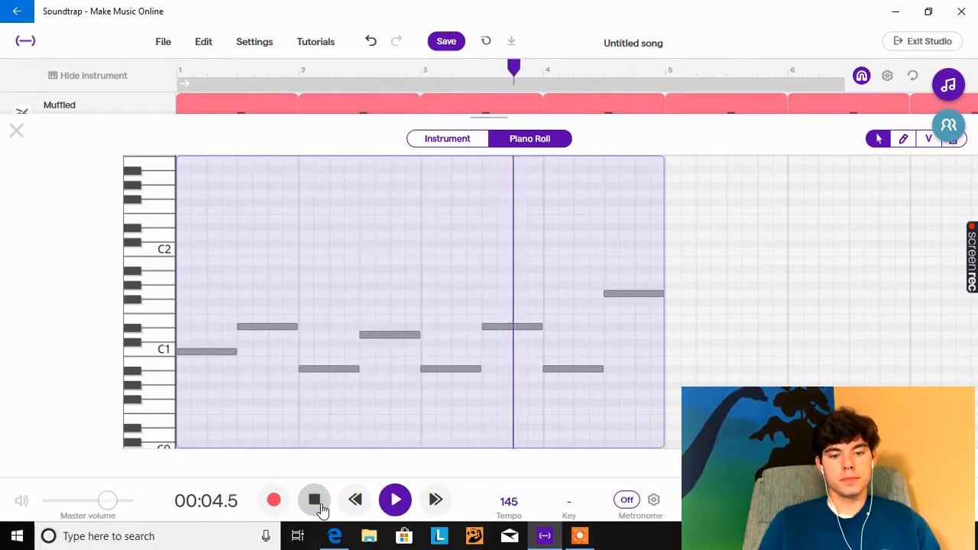
pyautogui.click(315, 500)
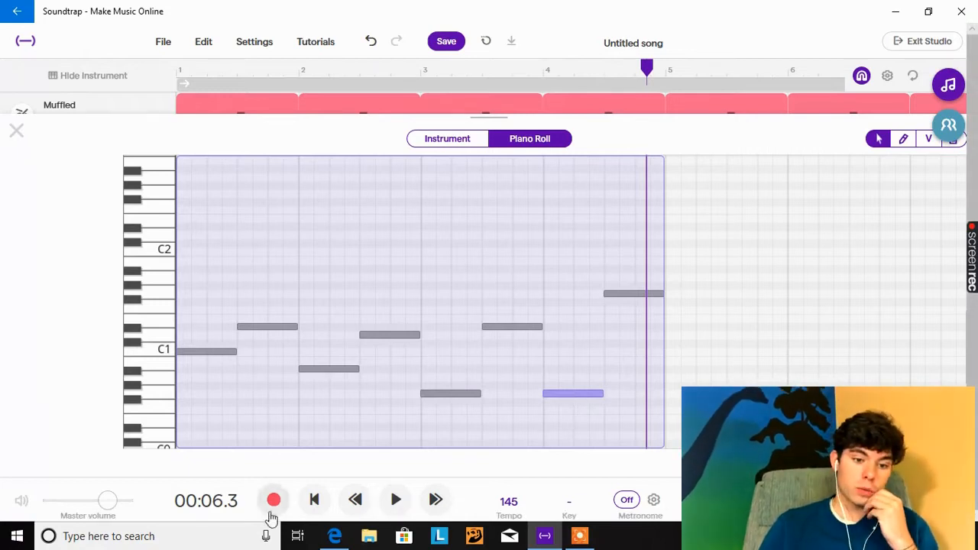
pyautogui.click(315, 498)
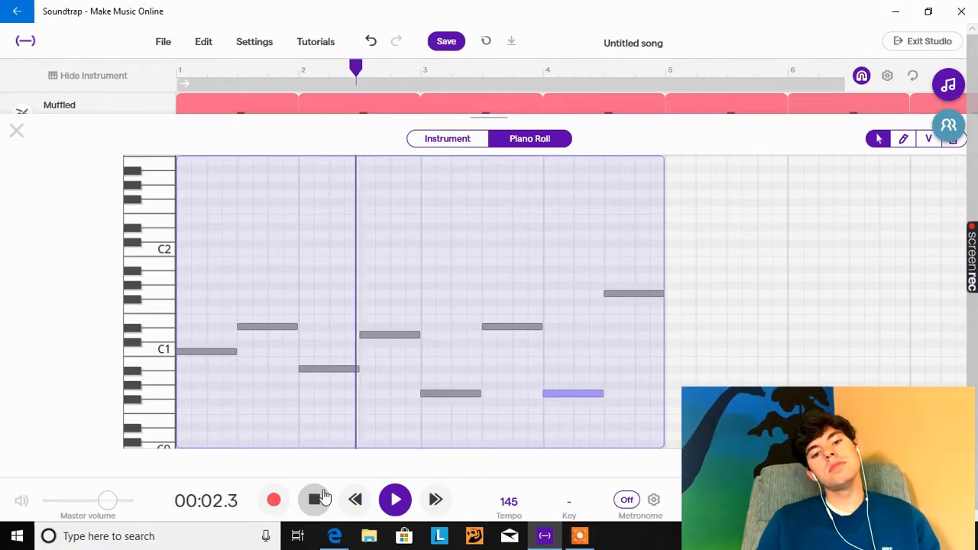
pyautogui.click(395, 498)
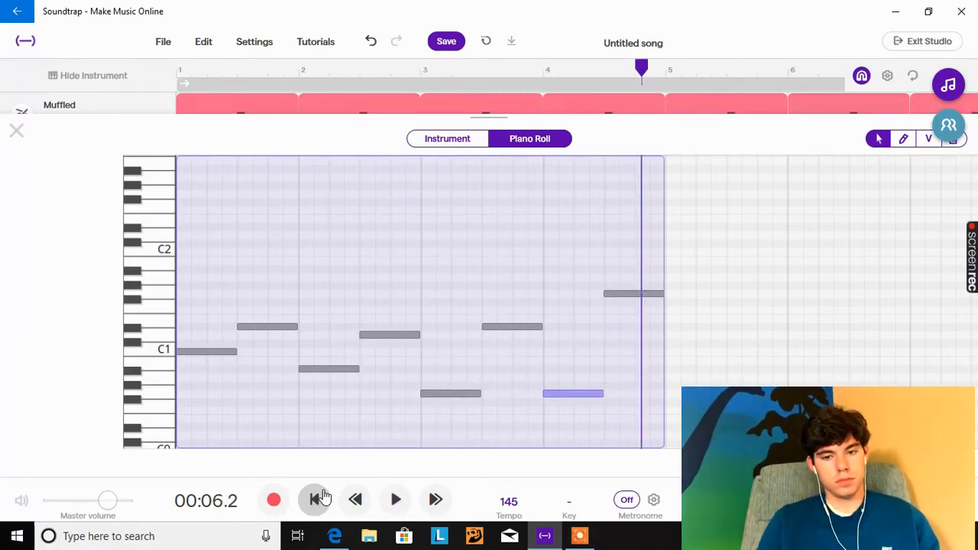
pyautogui.click(15, 129)
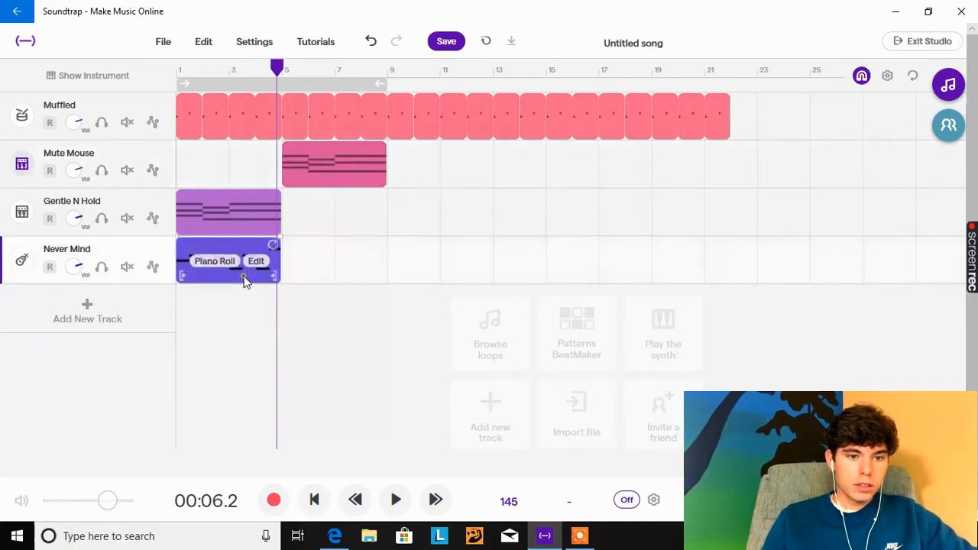
# - Shift the Never Mind region out to bar 13 and play the arrangement from the start
pyautogui.moveTo(229, 260); pyautogui.dragTo(333, 260)
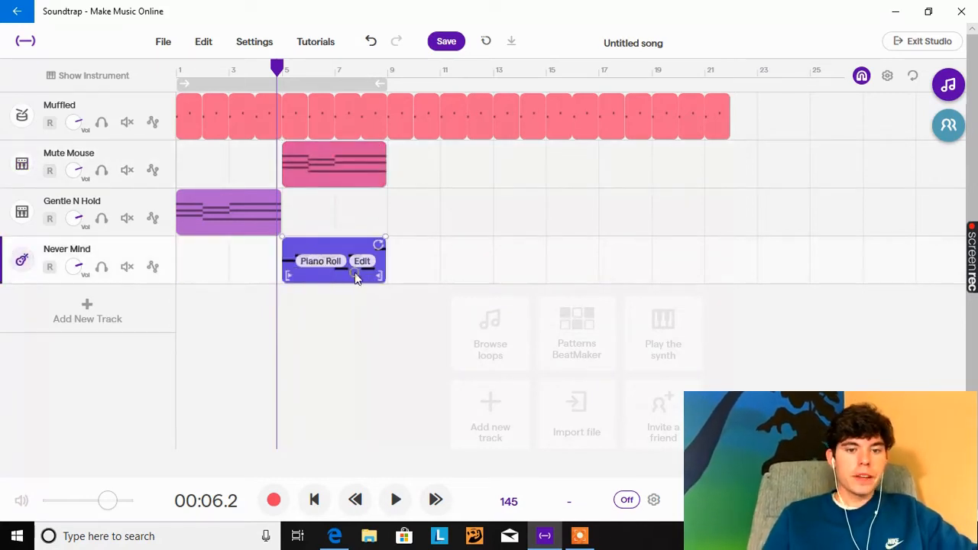
pyautogui.moveTo(333, 259); pyautogui.dragTo(544, 260)
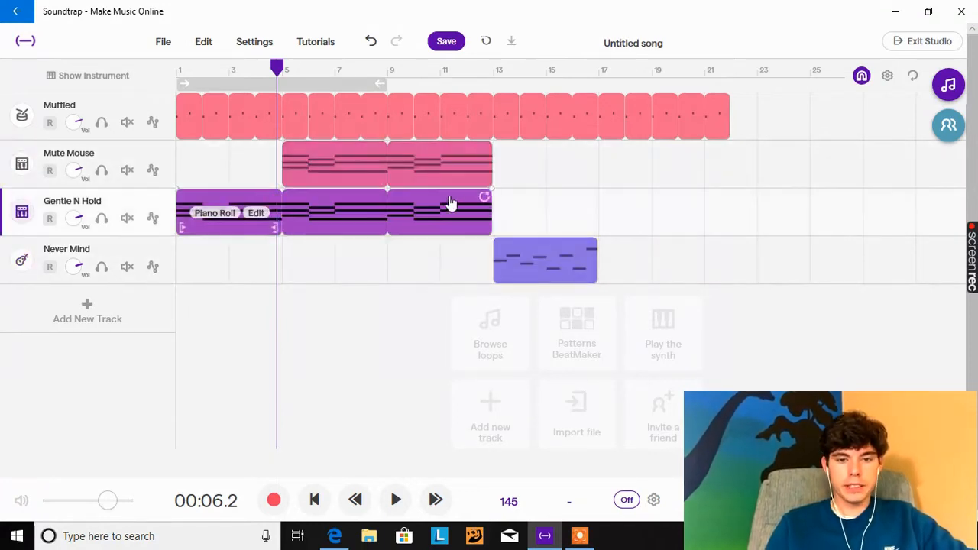
pyautogui.click(374, 428)
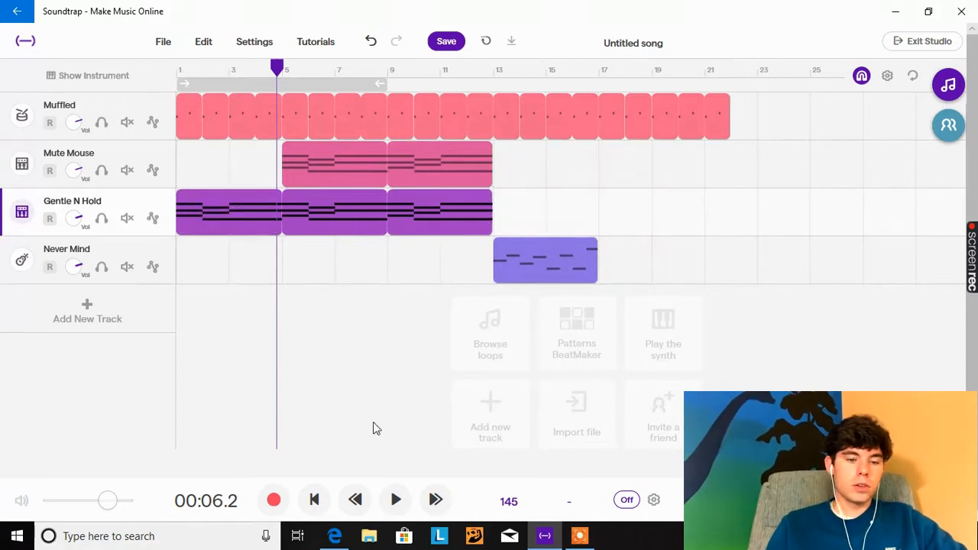
pyautogui.moveTo(267, 175)
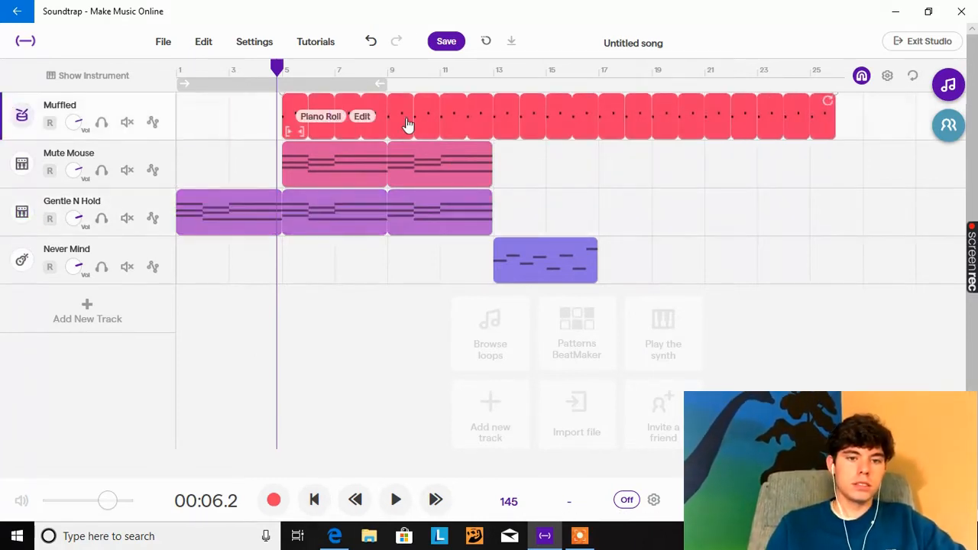
pyautogui.moveTo(396, 166)
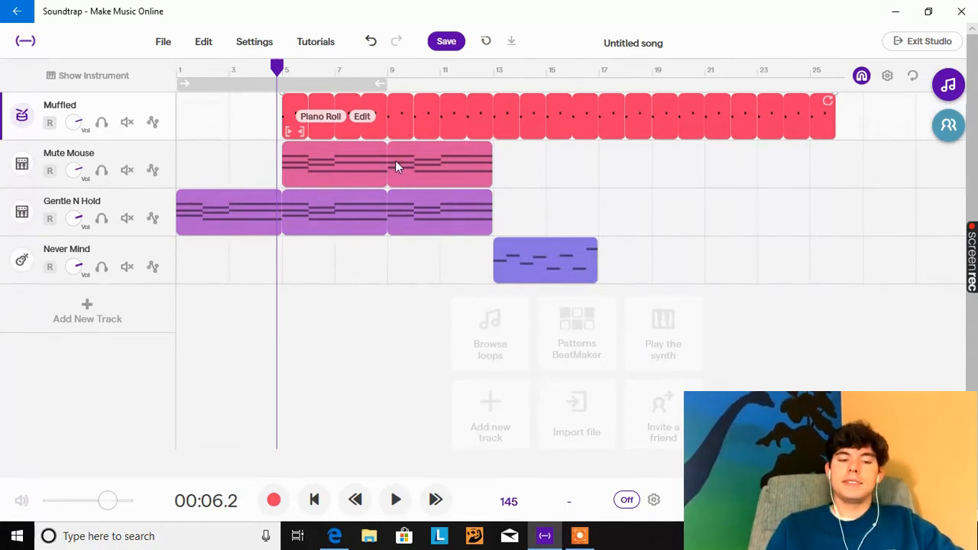
pyautogui.click(313, 499)
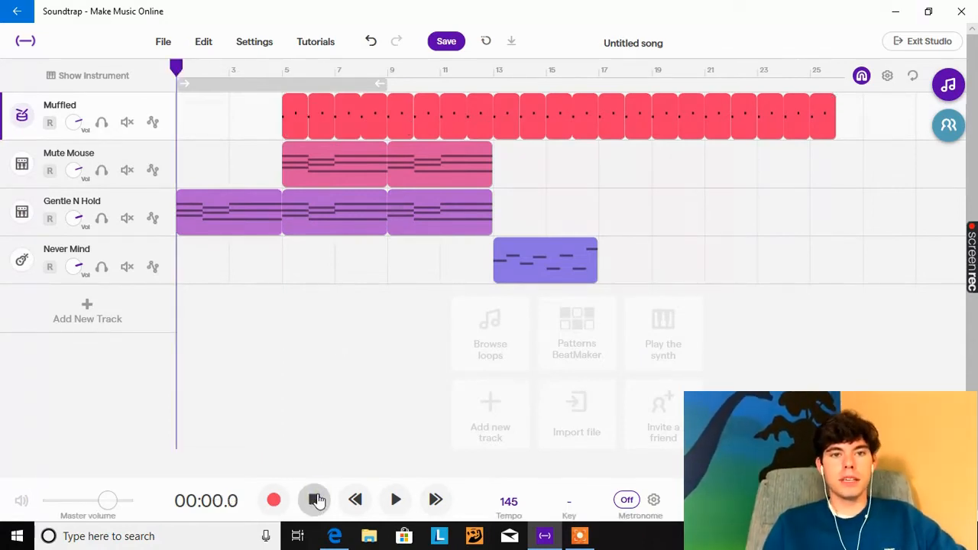
pyautogui.click(394, 499)
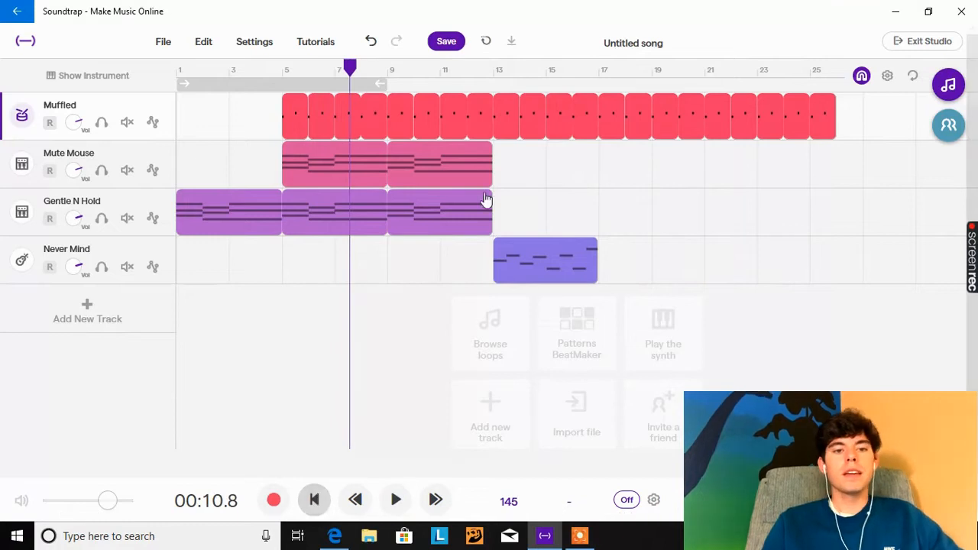
# - Loop the Mute Mouse region out to bar 17 and play the staggered intro
pyautogui.click(466, 212)
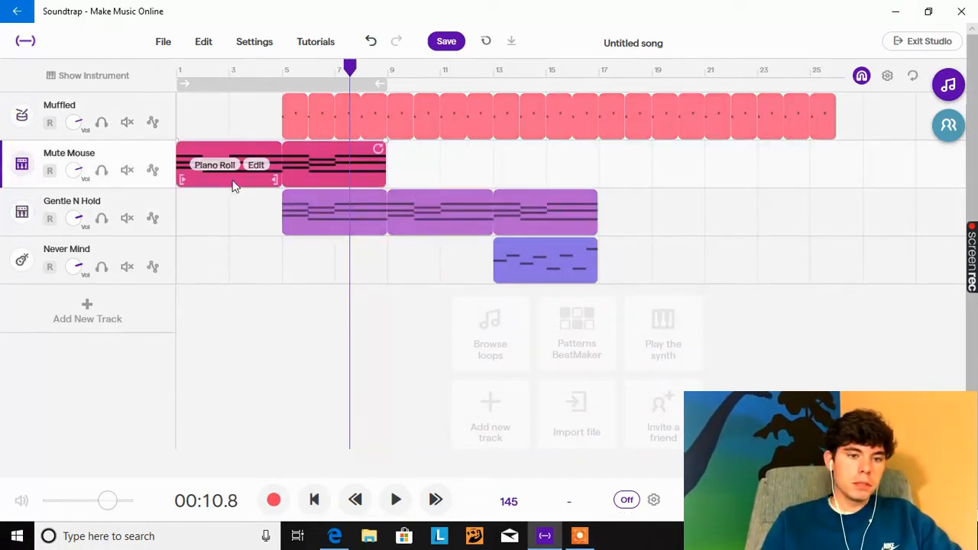
pyautogui.moveTo(385, 165); pyautogui.dragTo(486, 165)
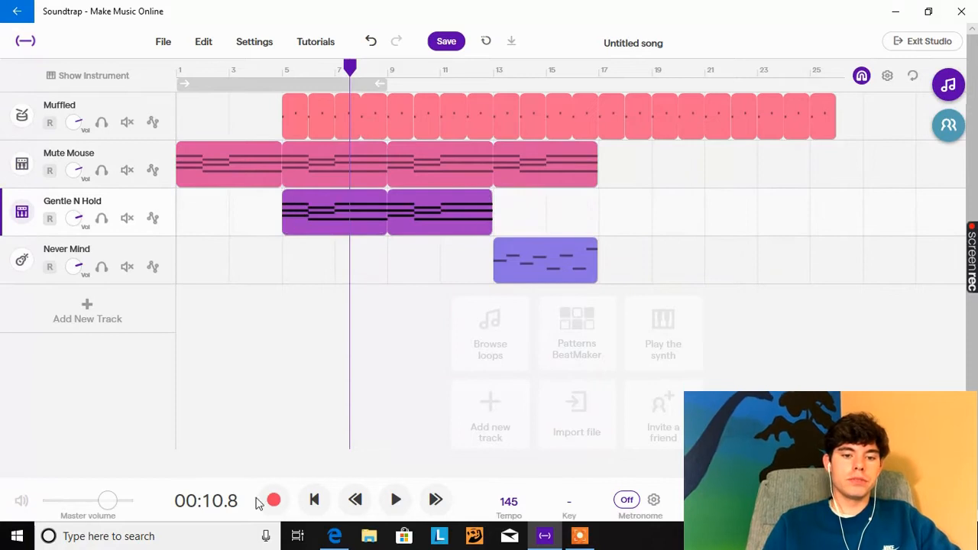
pyautogui.click(314, 499)
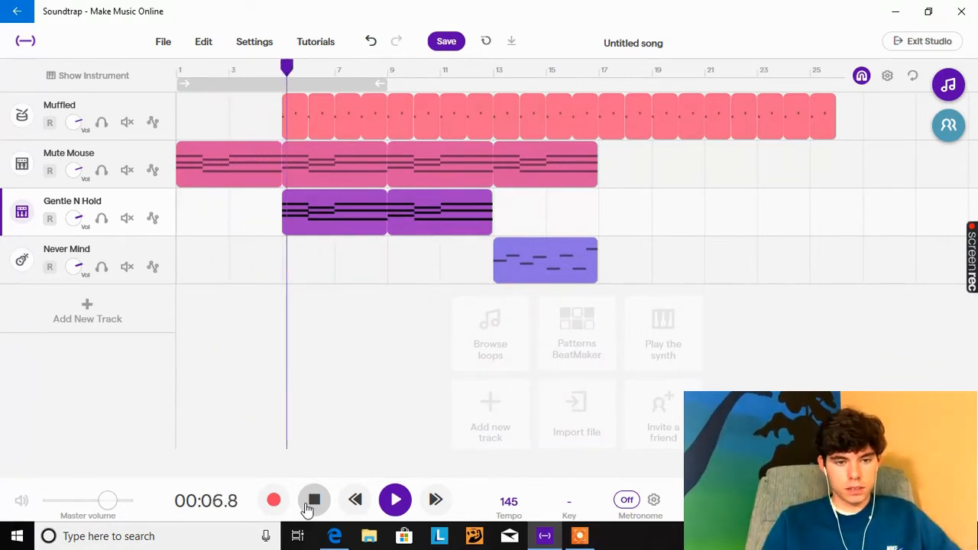
# - Give the drum region a closed hi-hat pattern opening at bar 9 with a fade-in, then audition it
pyautogui.click(314, 500)
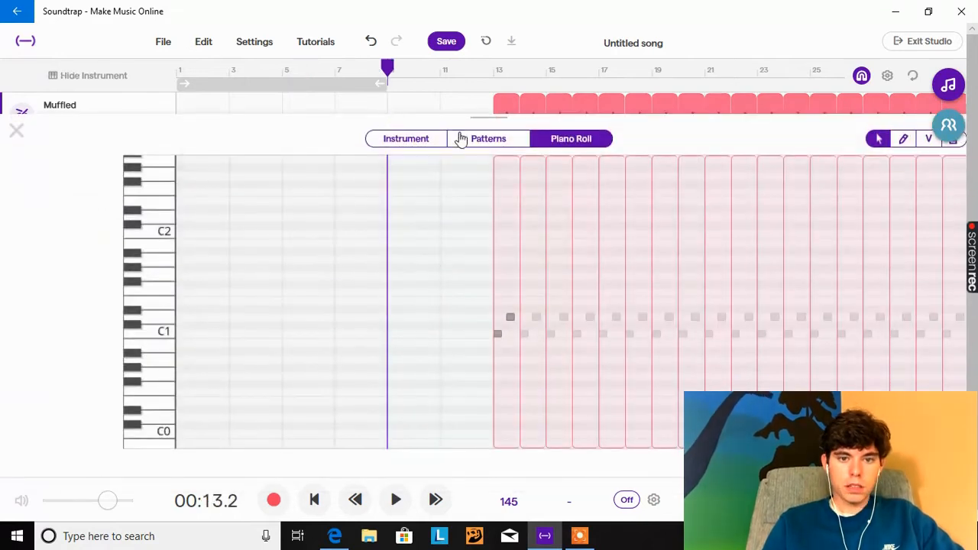
pyautogui.click(489, 137)
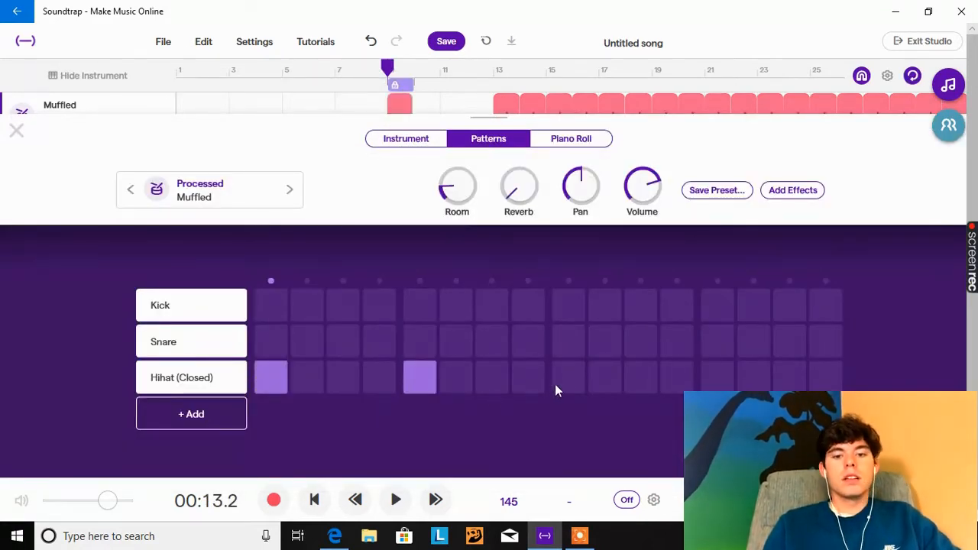
pyautogui.click(568, 375)
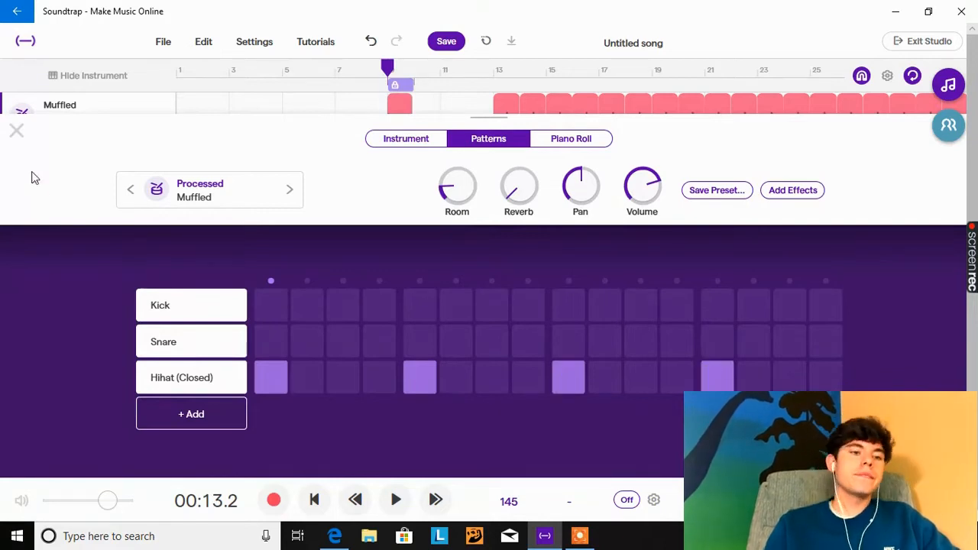
pyautogui.click(16, 130)
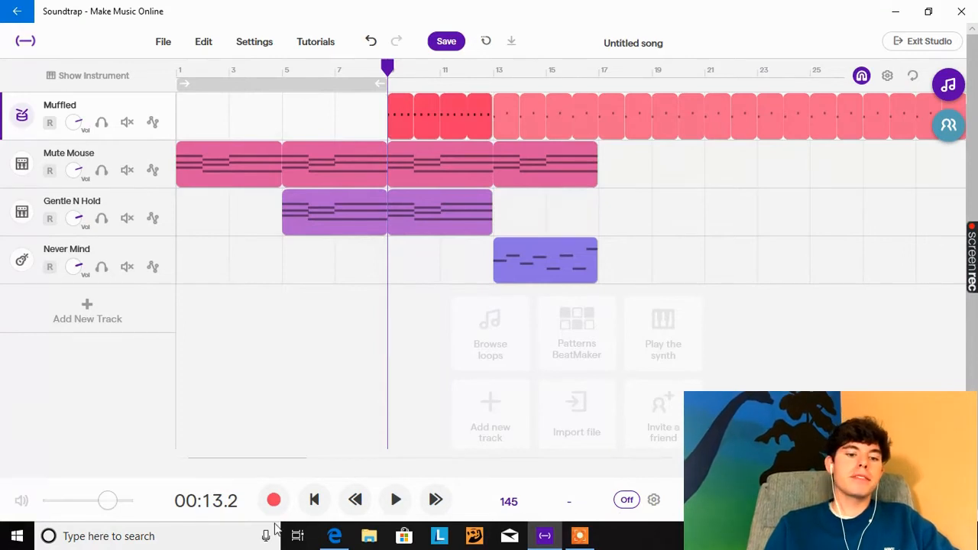
pyautogui.click(314, 499)
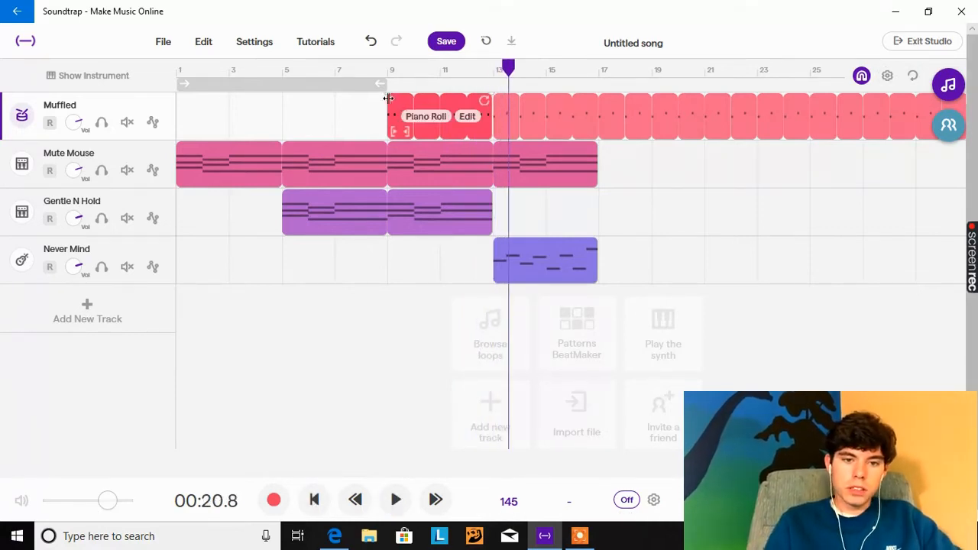
pyautogui.moveTo(388, 95)
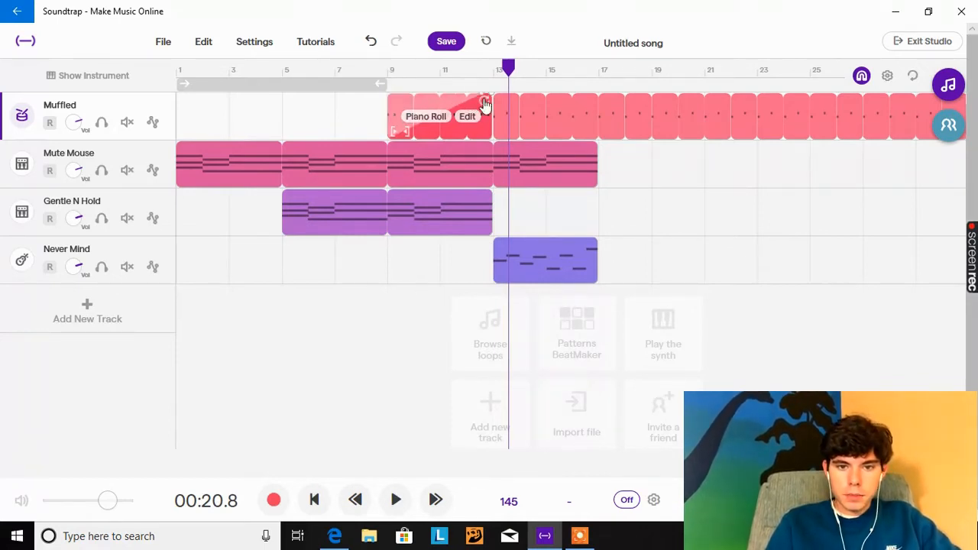
pyautogui.moveTo(333, 510)
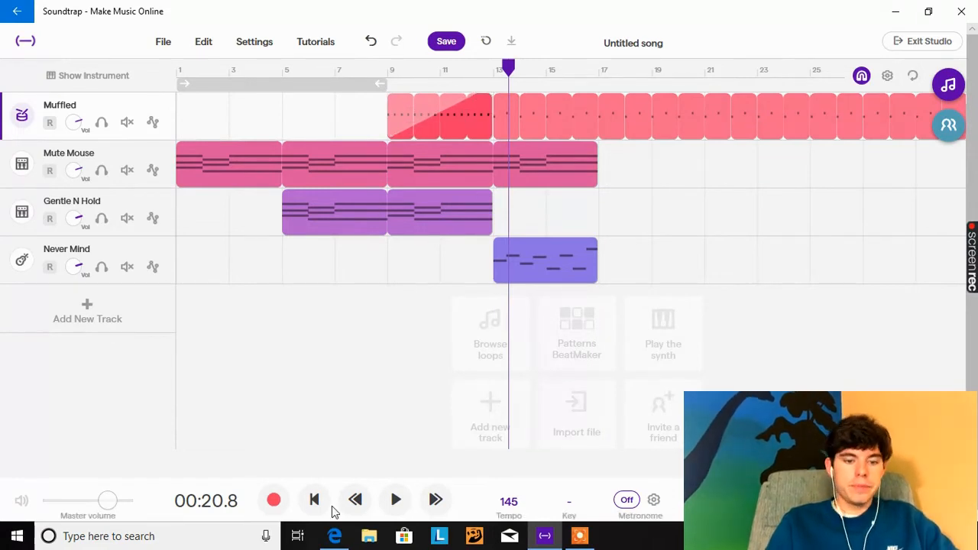
pyautogui.click(394, 500)
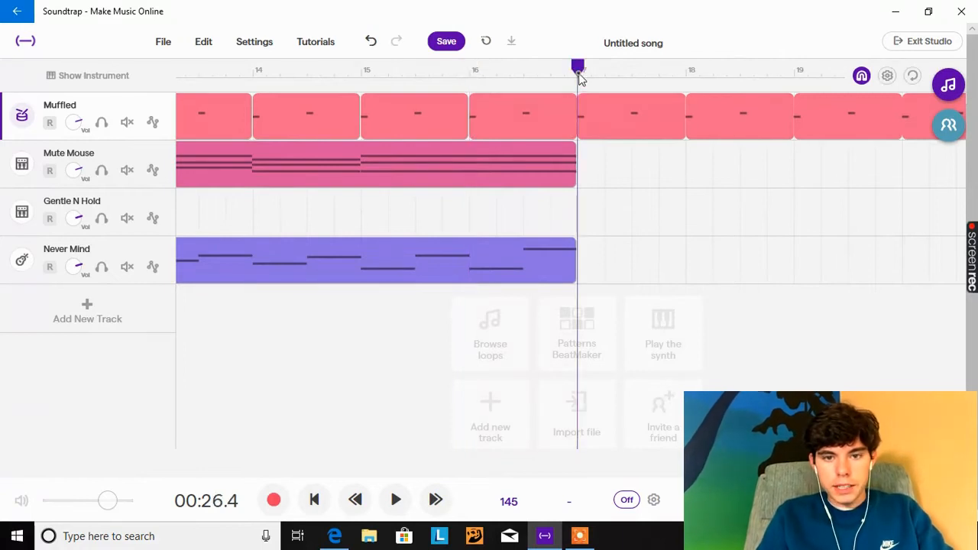
pyautogui.moveTo(476, 297)
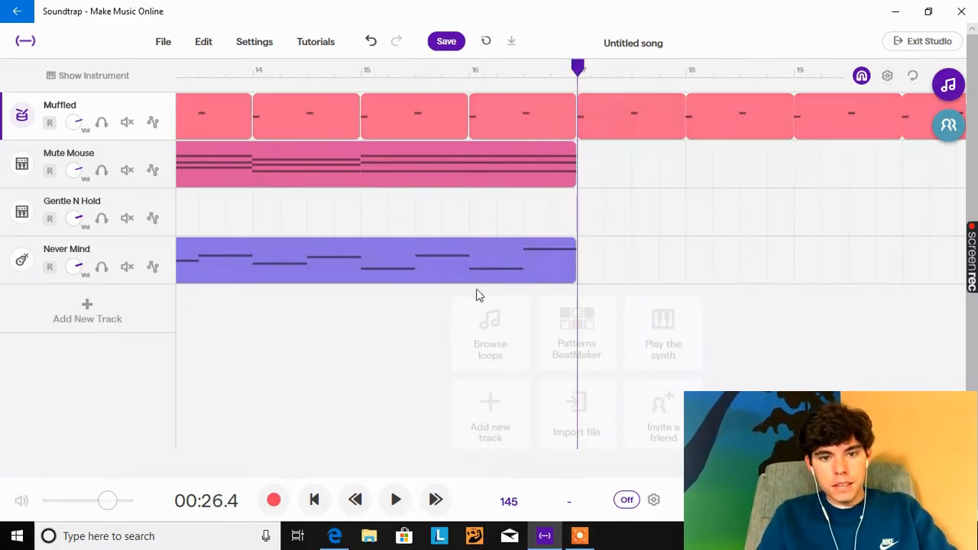
# - Put closed hi-hats on every other step of a Muffled drum bar around bar 12
pyautogui.click(355, 500)
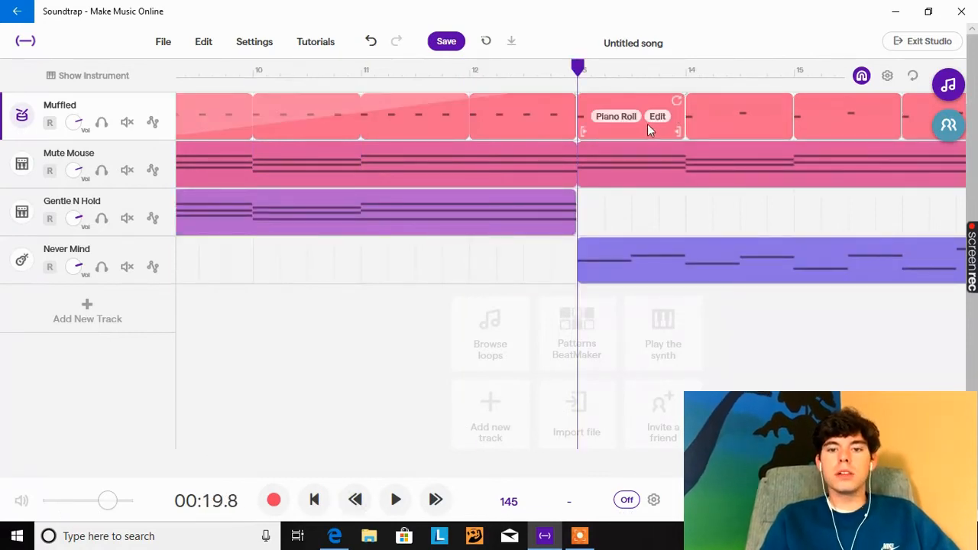
pyautogui.click(657, 116)
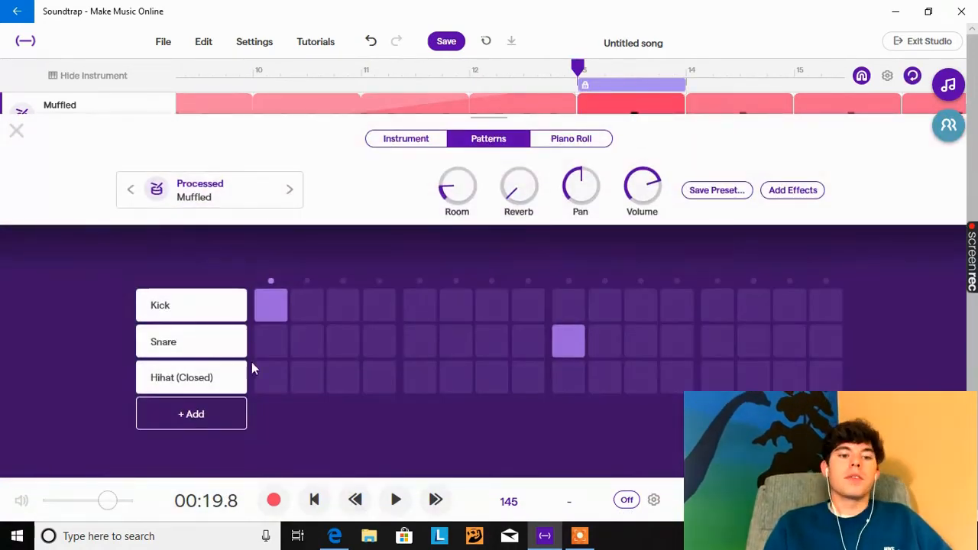
pyautogui.click(343, 376)
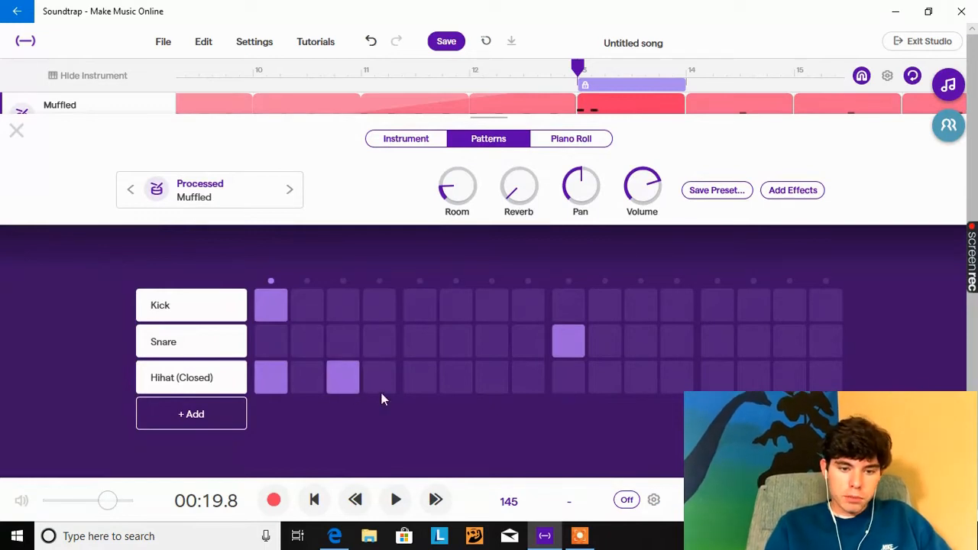
pyautogui.click(418, 376)
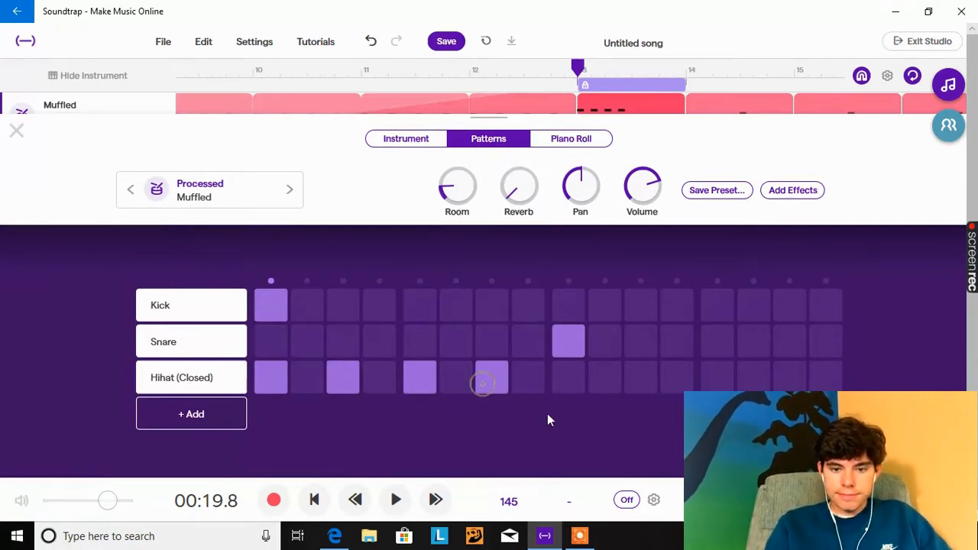
pyautogui.click(492, 377)
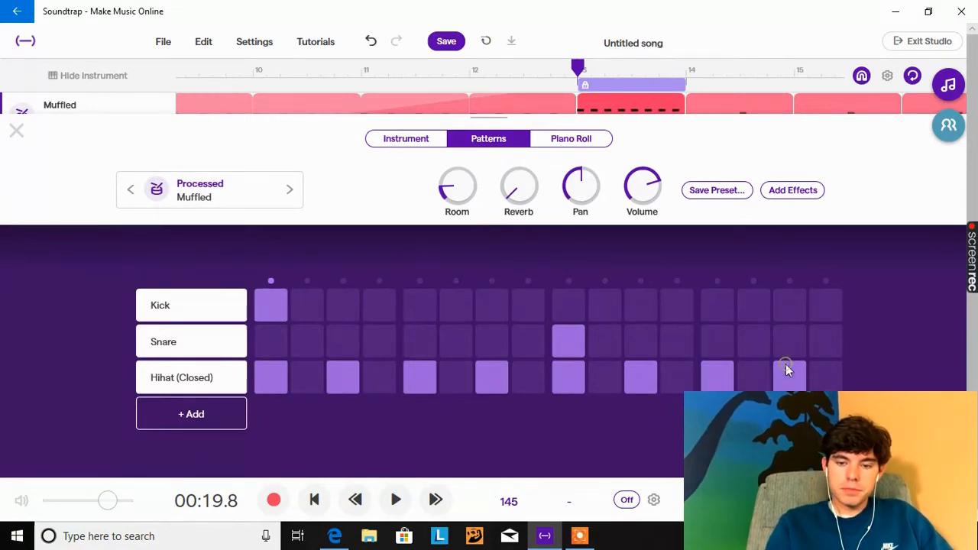
pyautogui.click(394, 499)
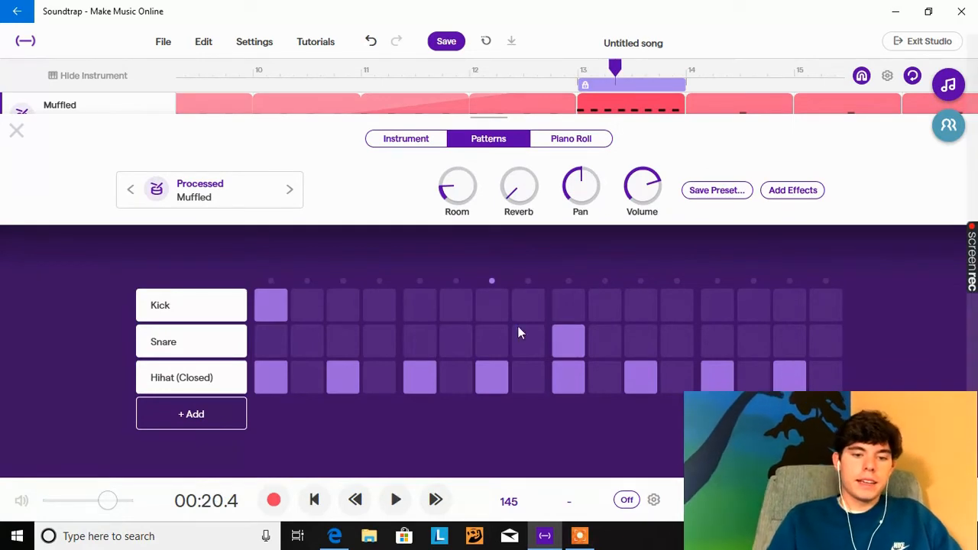
pyautogui.moveTo(428, 304)
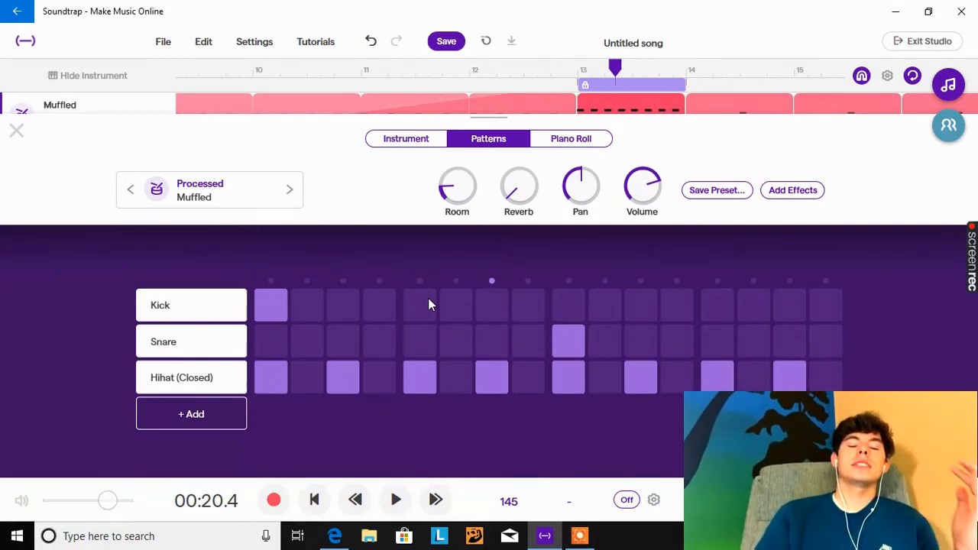
# - Give the next drum bar alternating closed hi-hats plus an extra kick on step 11, then return to tracks
pyautogui.click(394, 500)
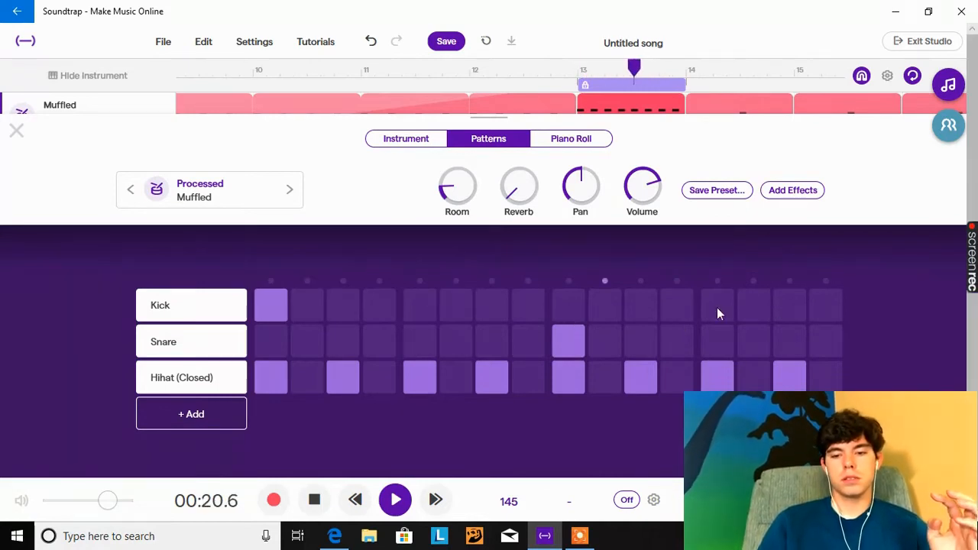
pyautogui.click(315, 500)
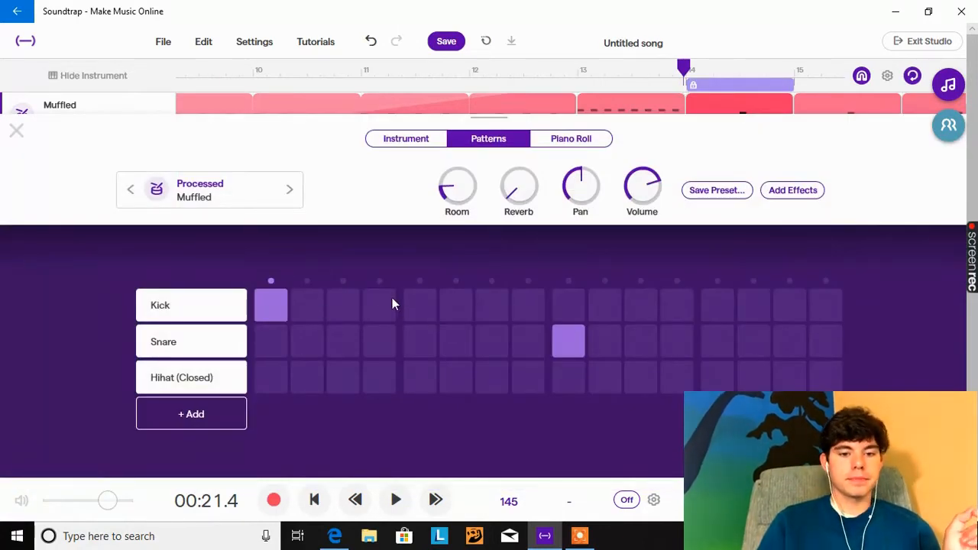
pyautogui.moveTo(407, 307)
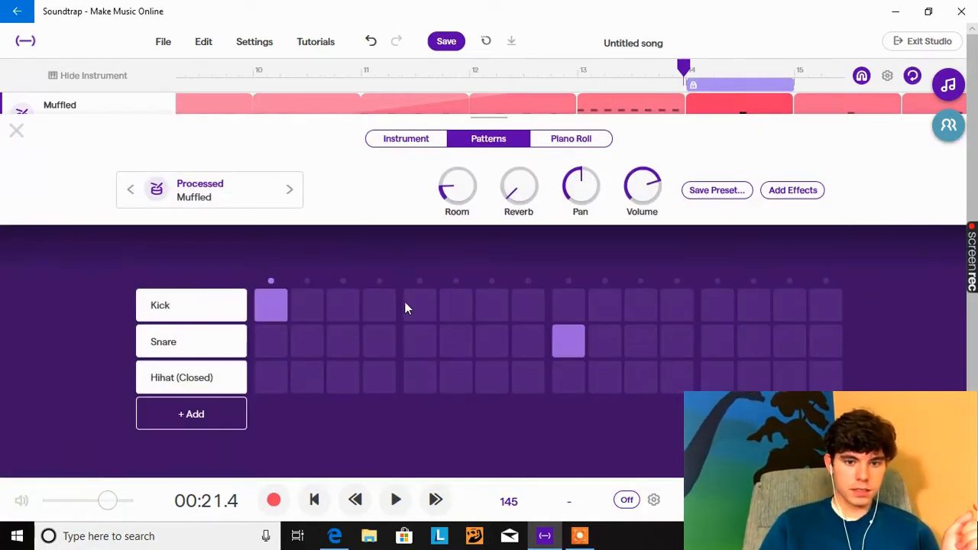
pyautogui.click(492, 305)
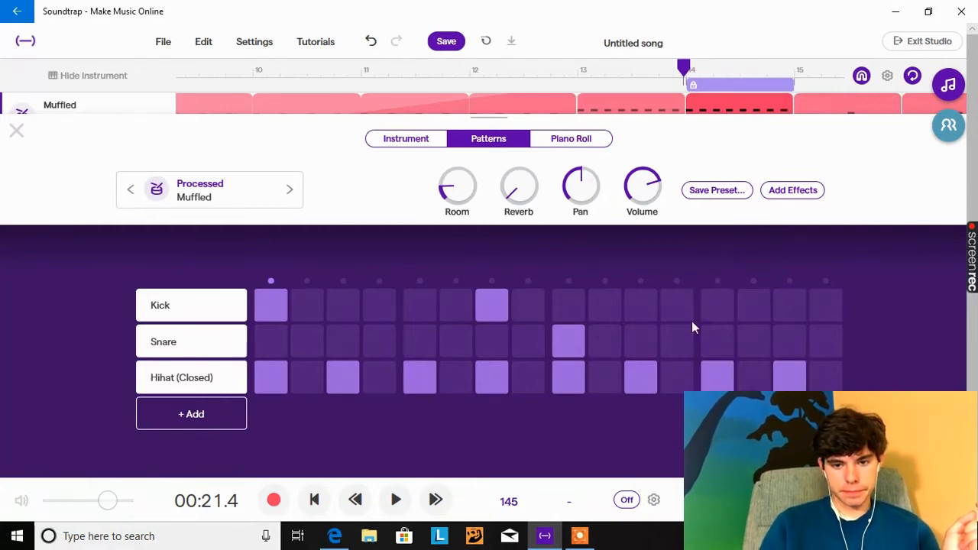
pyautogui.click(394, 500)
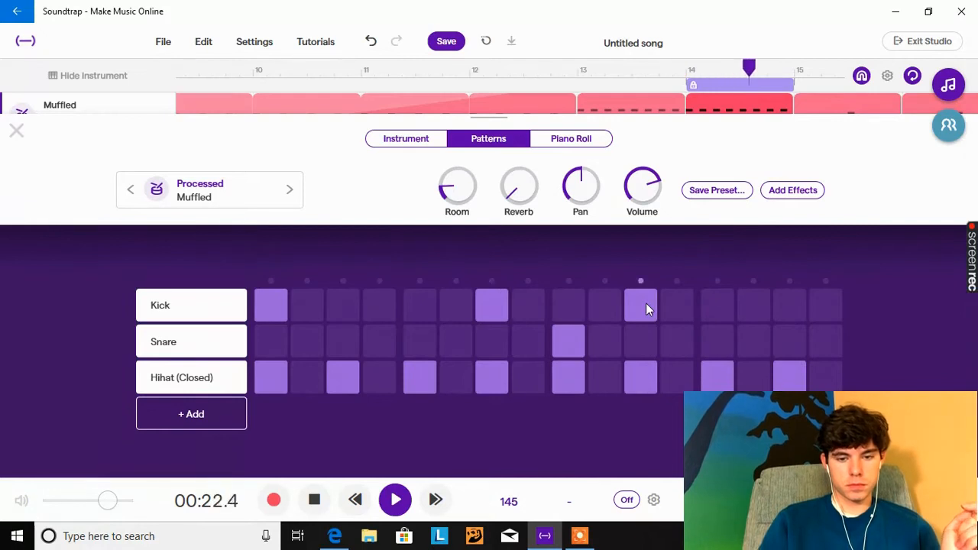
pyautogui.click(16, 129)
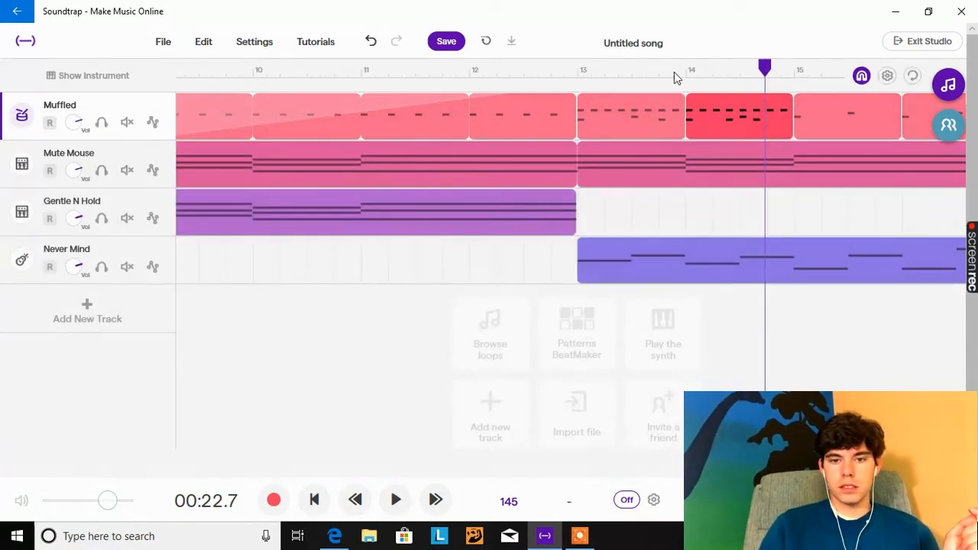
# - Give a third drum bar alternating closed hi-hats with kicks on steps 7 and 13, then return to tracks
pyautogui.click(394, 501)
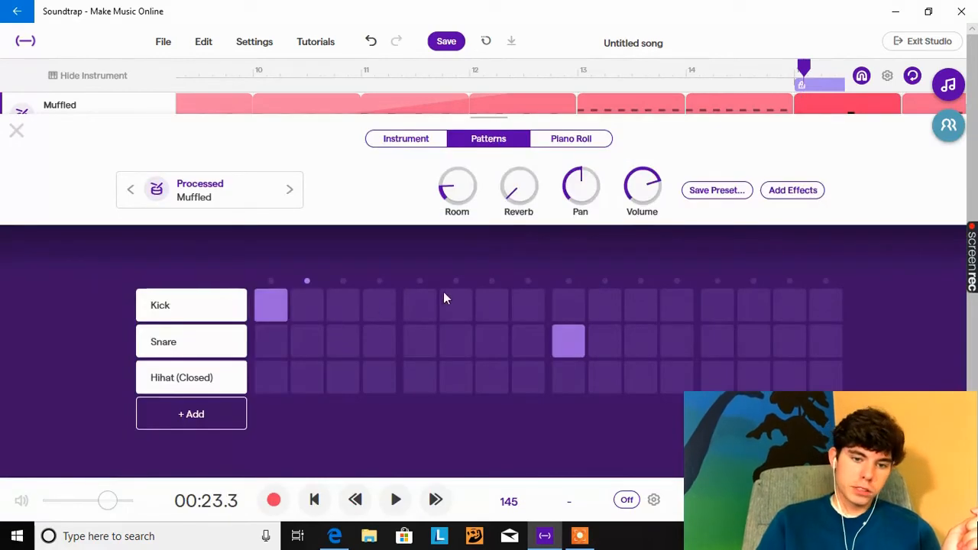
pyautogui.moveTo(685, 241)
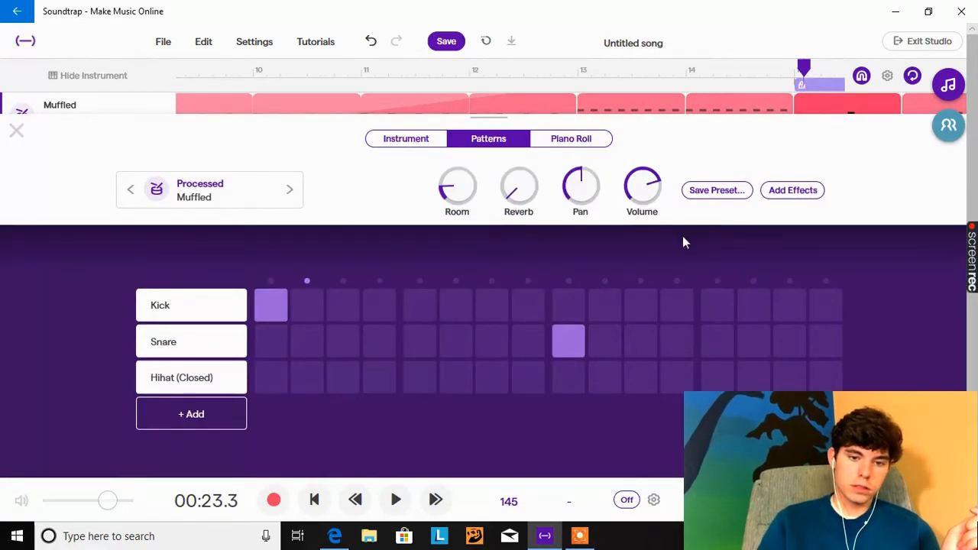
pyautogui.click(492, 306)
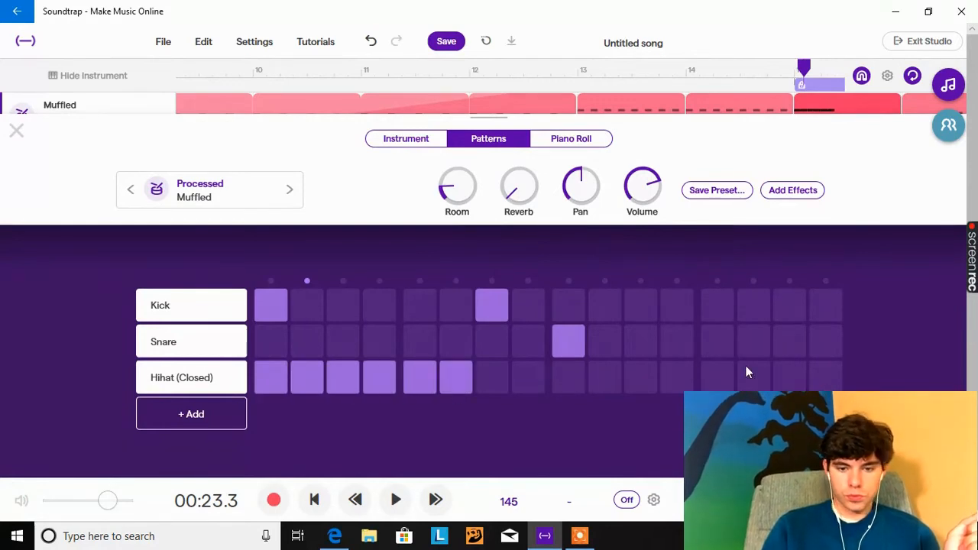
pyautogui.click(305, 378)
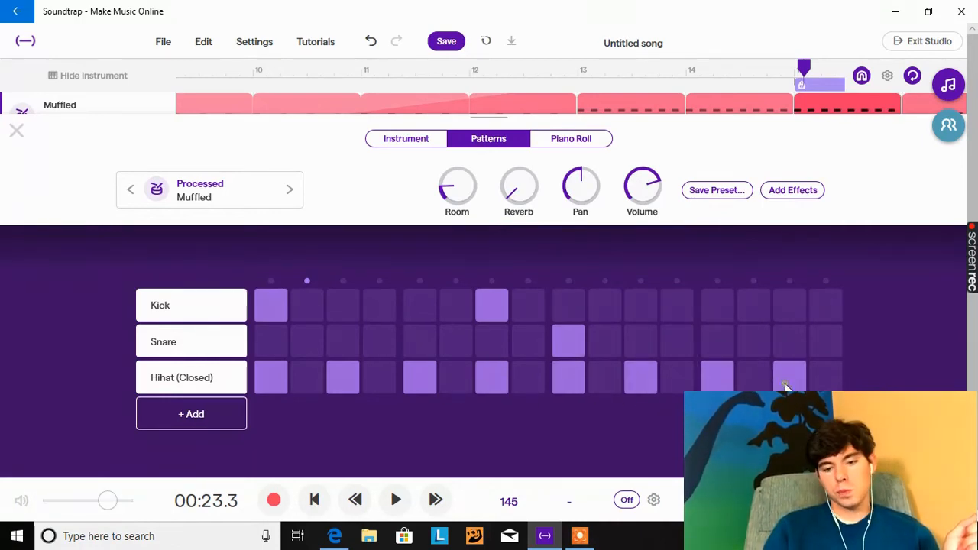
pyautogui.click(716, 305)
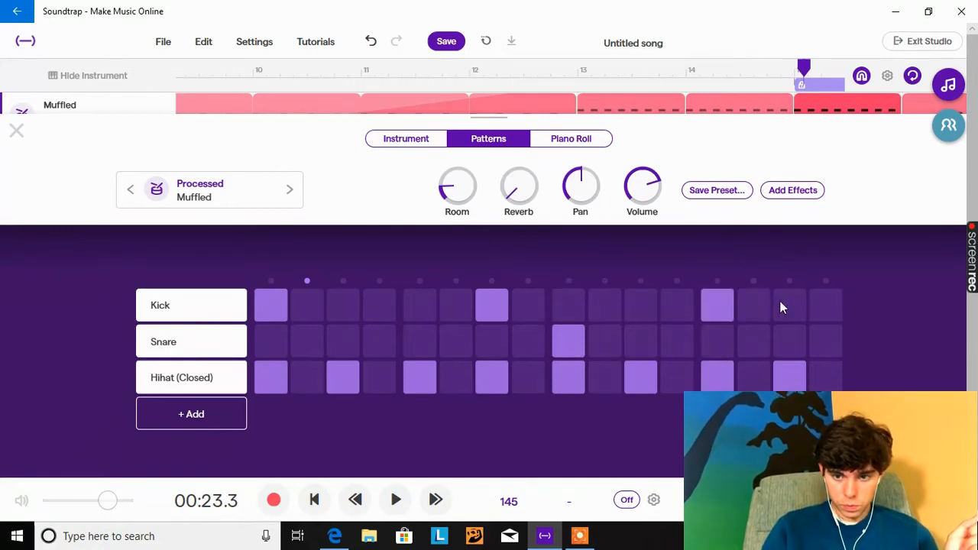
pyautogui.click(395, 499)
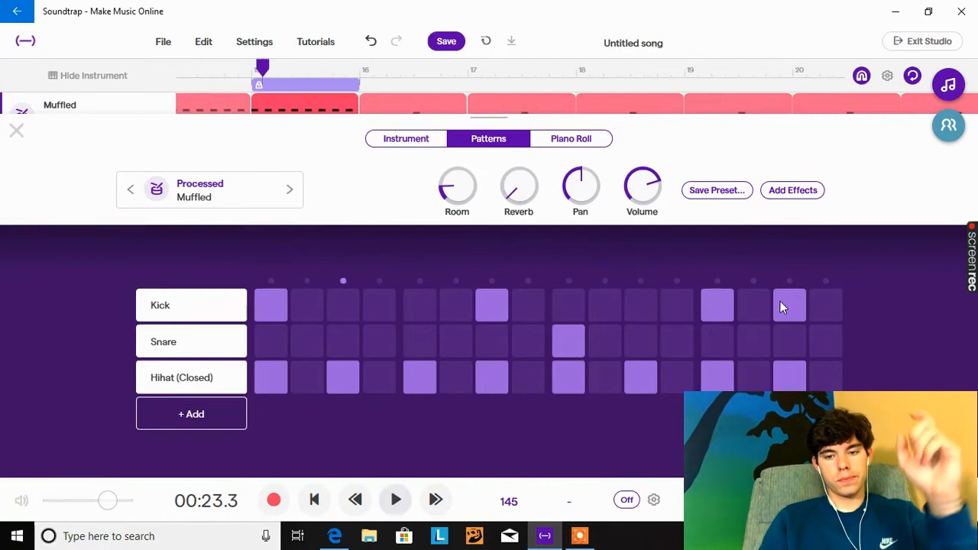
pyautogui.click(15, 130)
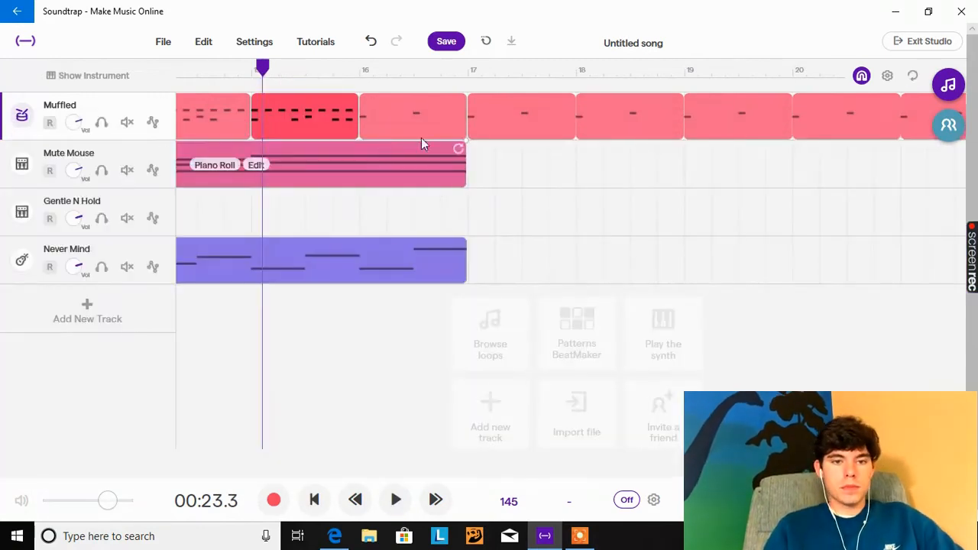
# - Add an open hi-hat row to another drum bar's pattern with a single hit on step 5
pyautogui.click(89, 75)
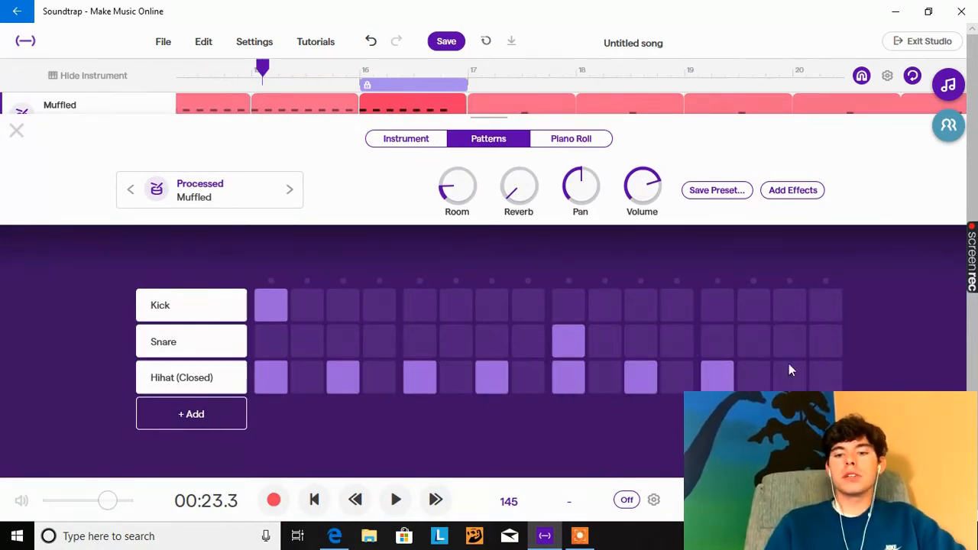
pyautogui.click(788, 376)
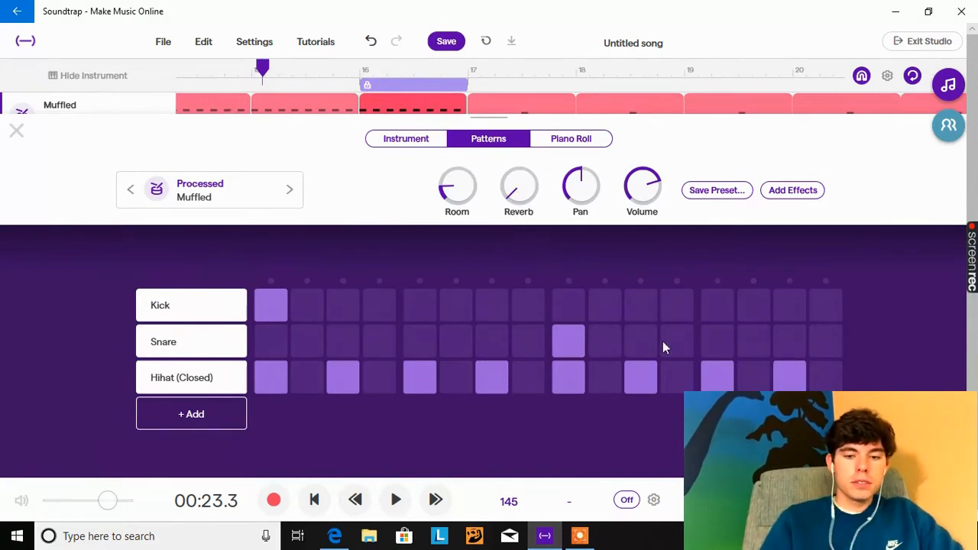
pyautogui.moveTo(603, 400)
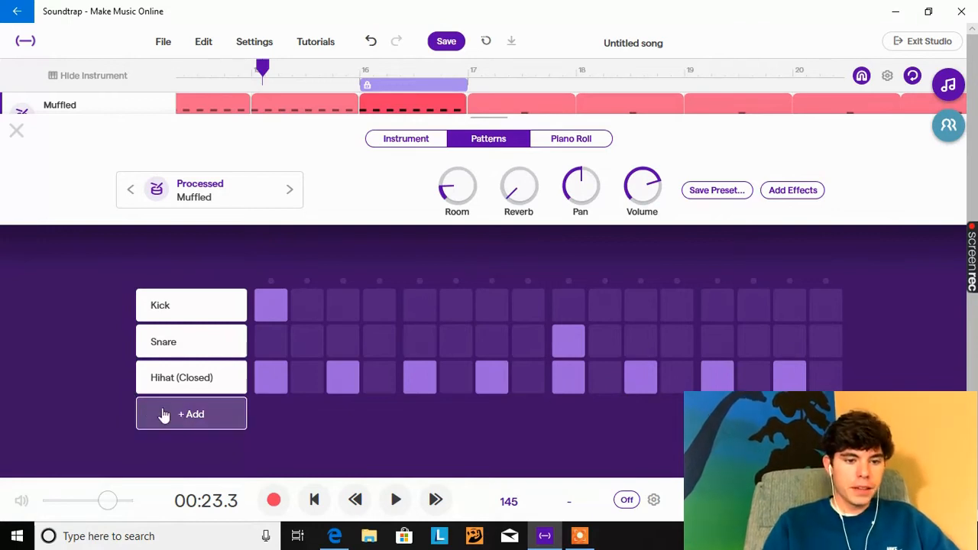
pyautogui.click(191, 412)
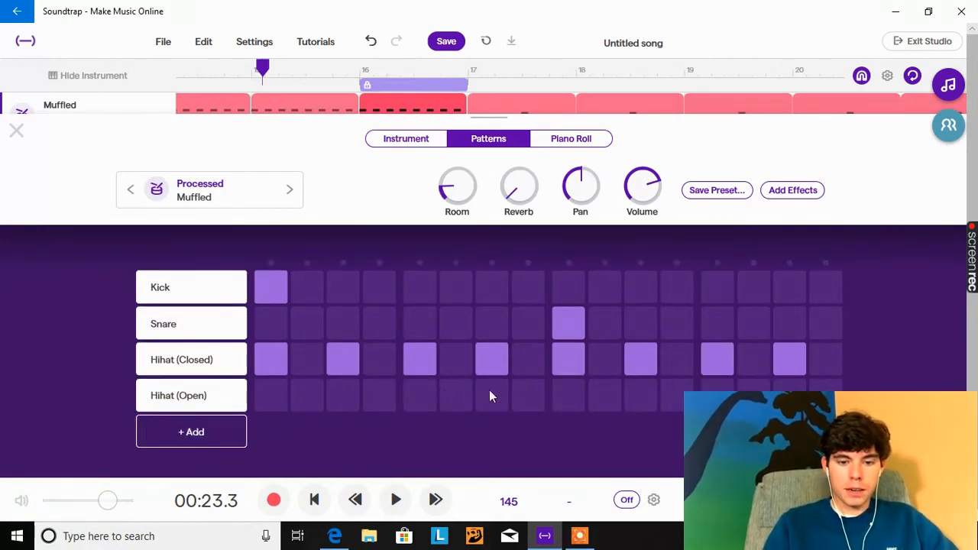
pyautogui.click(395, 500)
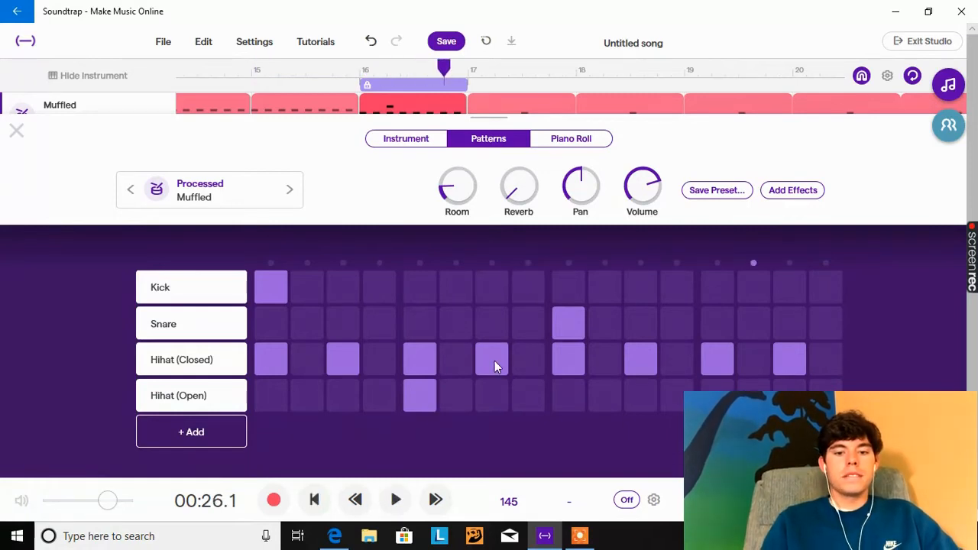
# - Pack closed hi-hat hits into the bar's final steps to form a roll
pyautogui.click(394, 499)
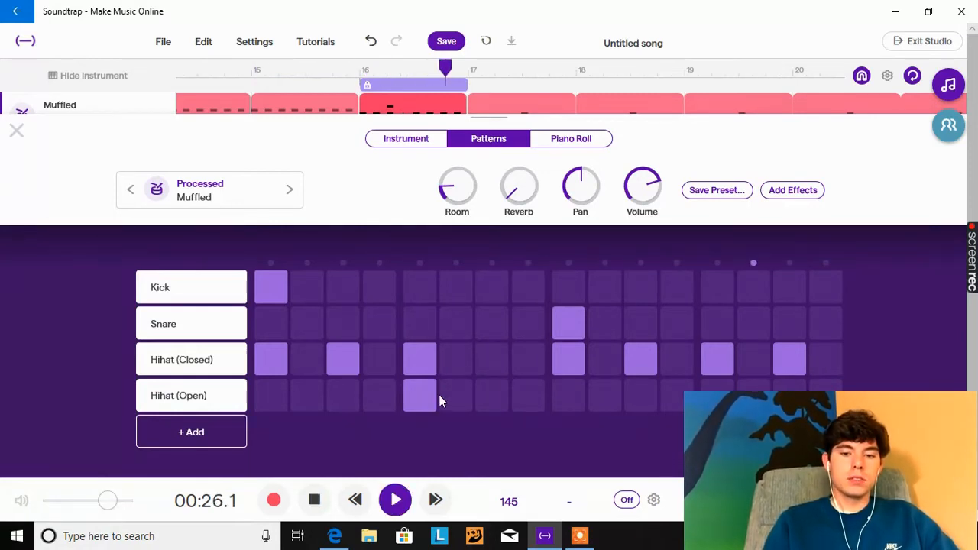
pyautogui.click(394, 499)
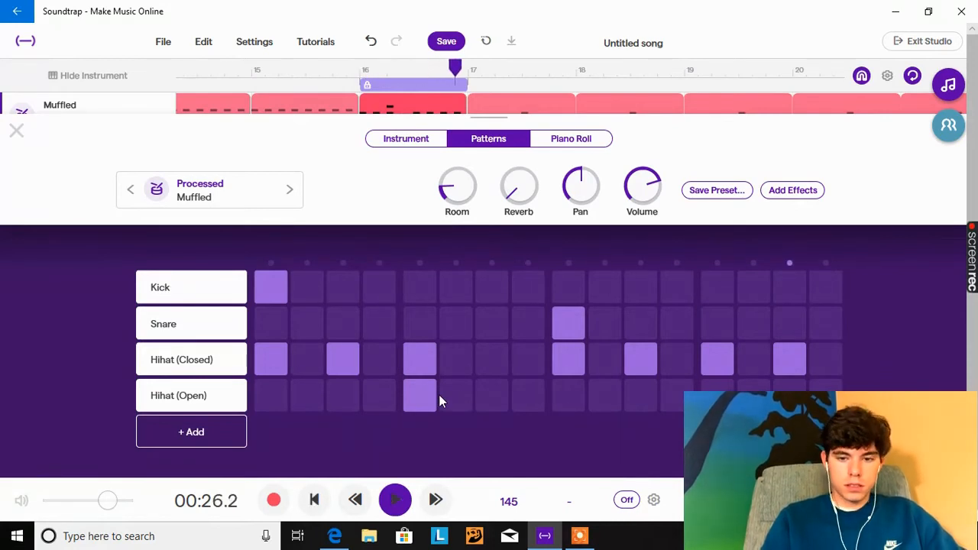
pyautogui.click(394, 500)
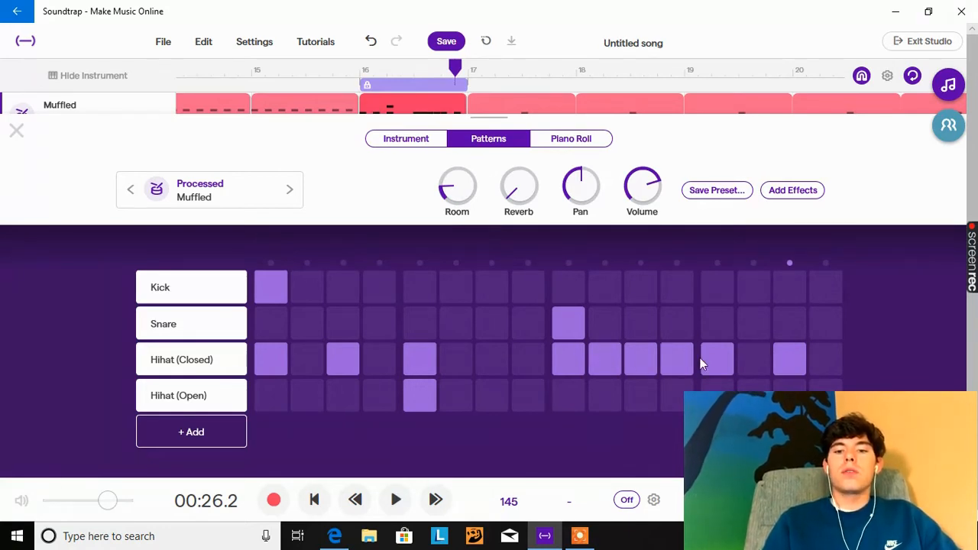
pyautogui.click(394, 500)
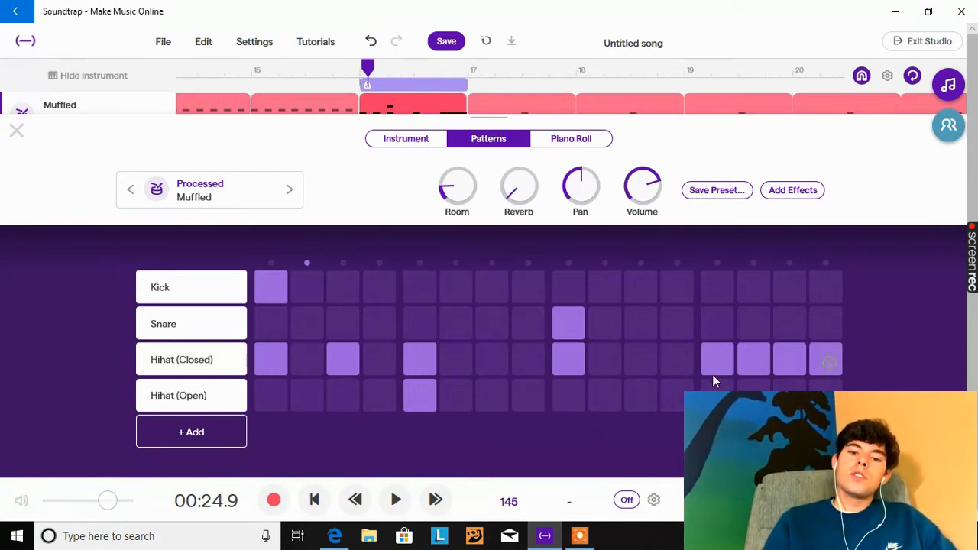
pyautogui.click(394, 499)
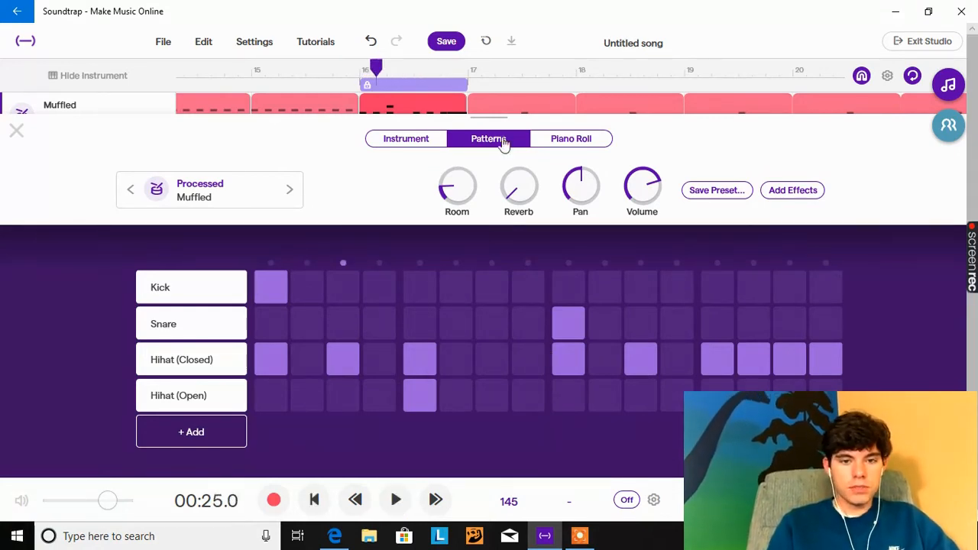
# - View the drum region's hi-hat roll as a run of short notes in the piano roll
pyautogui.click(571, 138)
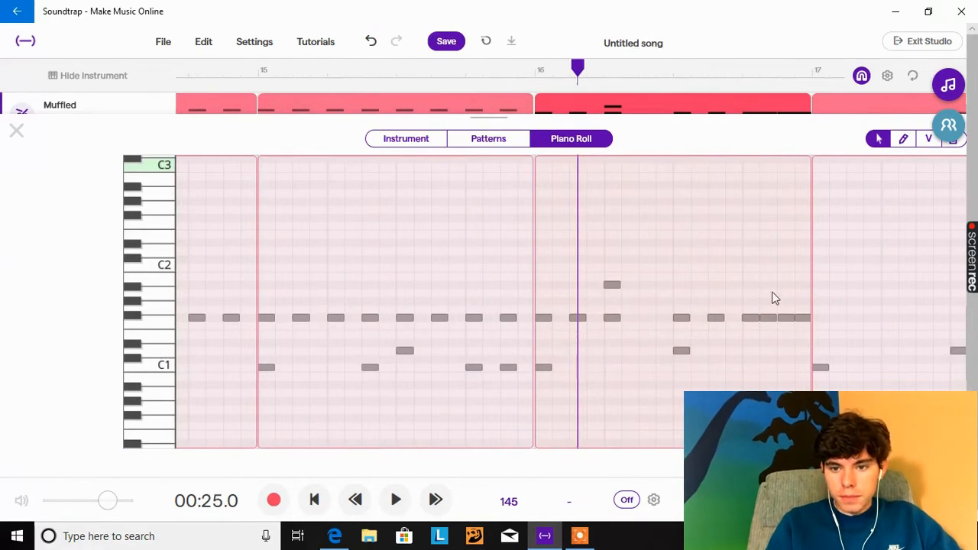
pyautogui.click(776, 318)
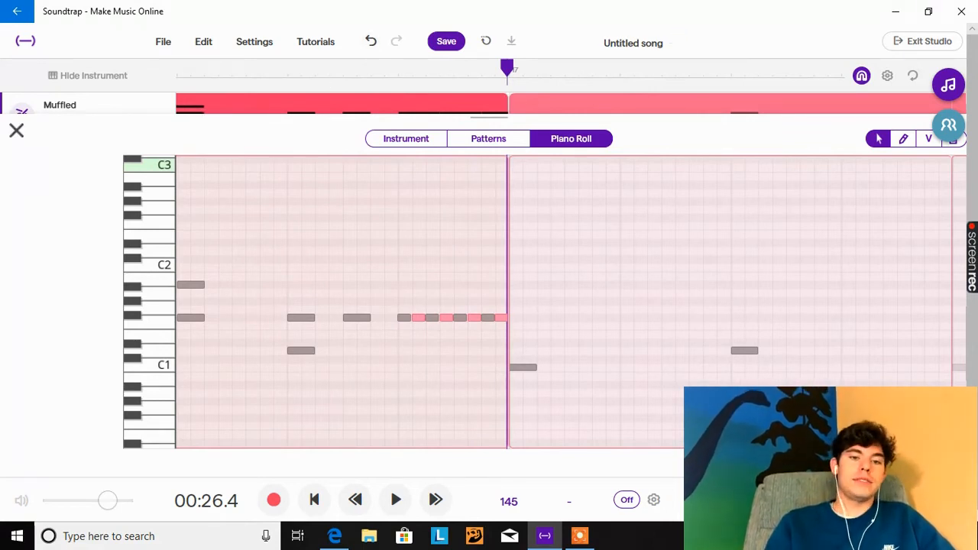
# - Return to the tracks and extend the Gentle N Hold and Never Mind regions one bar
pyautogui.click(15, 132)
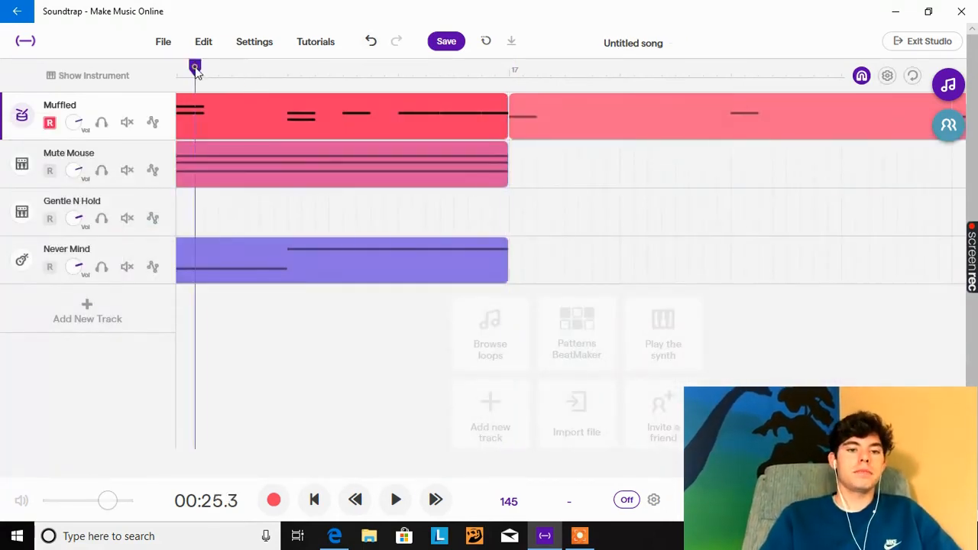
pyautogui.click(394, 502)
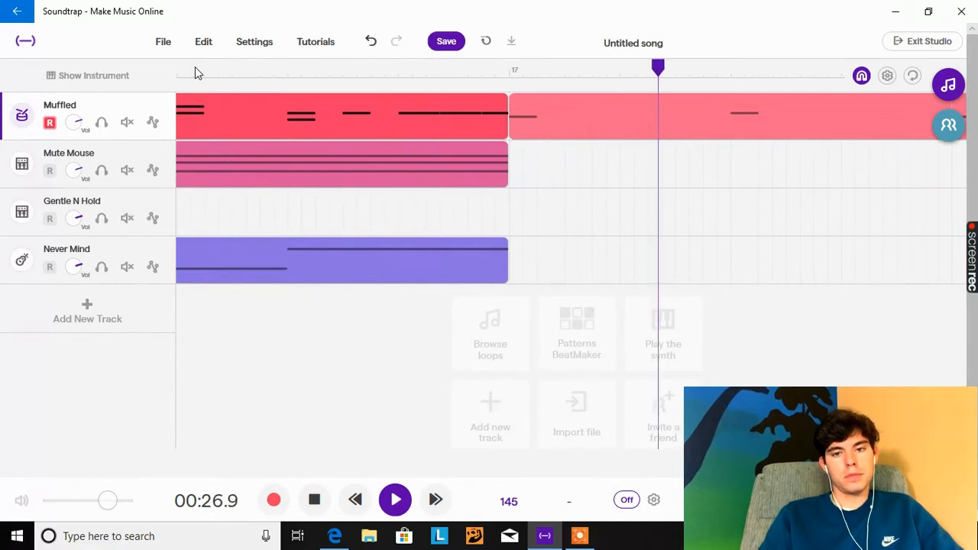
pyautogui.click(395, 500)
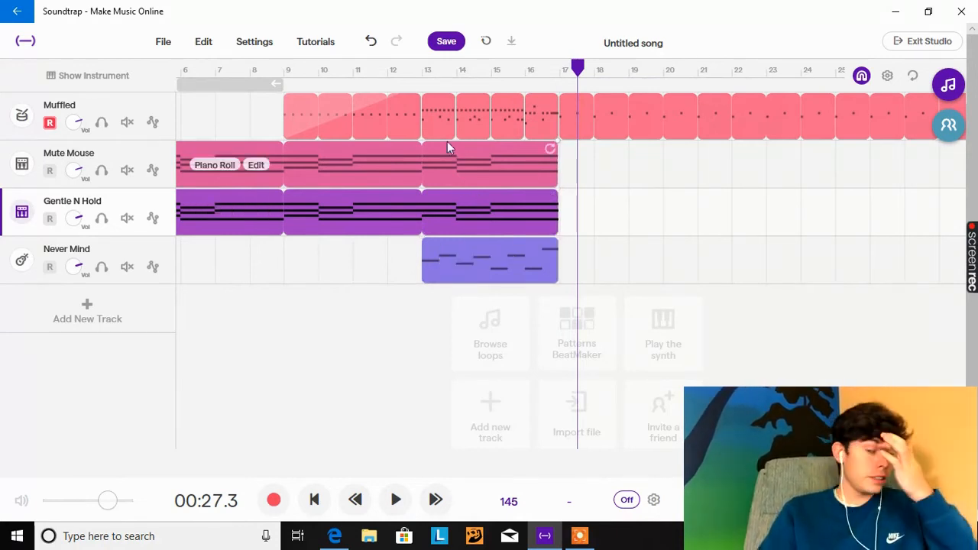
pyautogui.moveTo(548, 166)
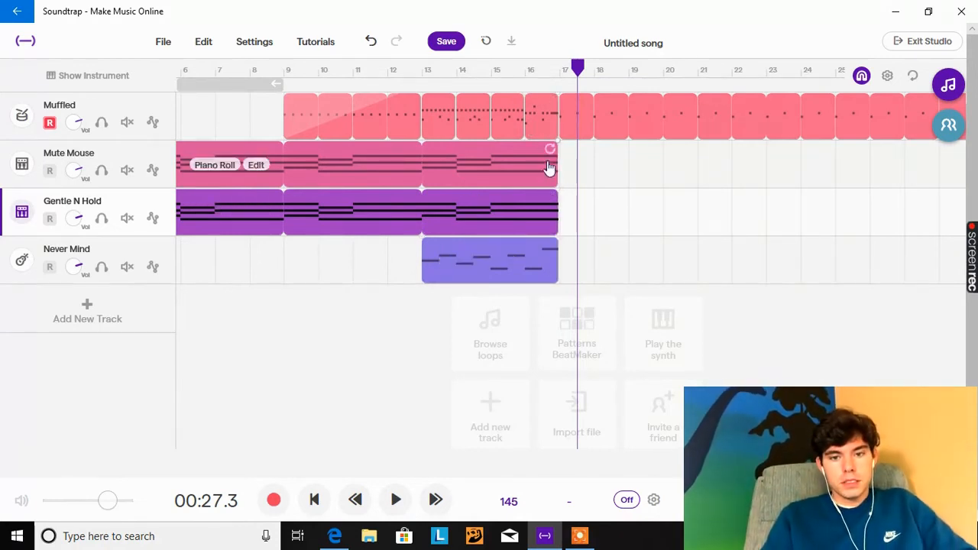
pyautogui.moveTo(558, 210); pyautogui.dragTo(623, 210)
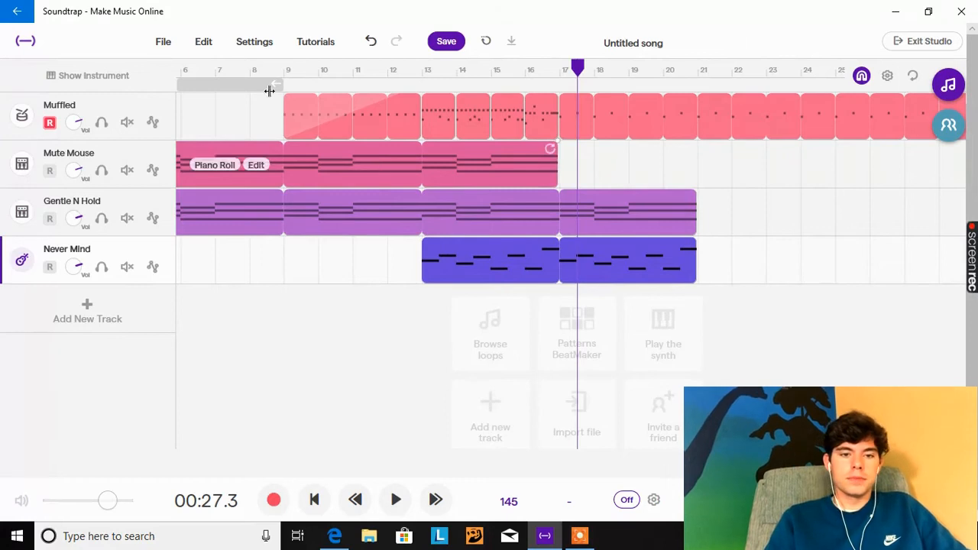
# - Play the four-track song through from the beginning
pyautogui.click(314, 499)
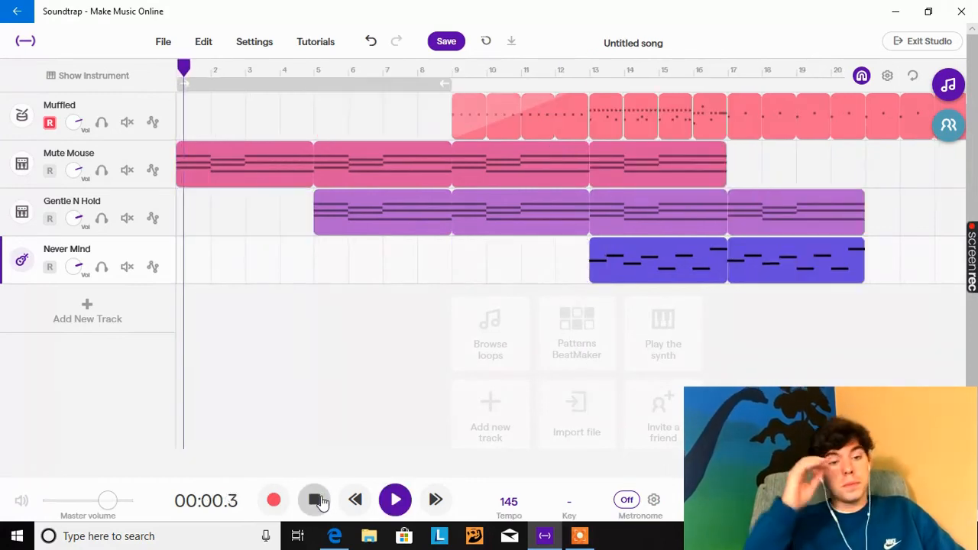
pyautogui.click(315, 499)
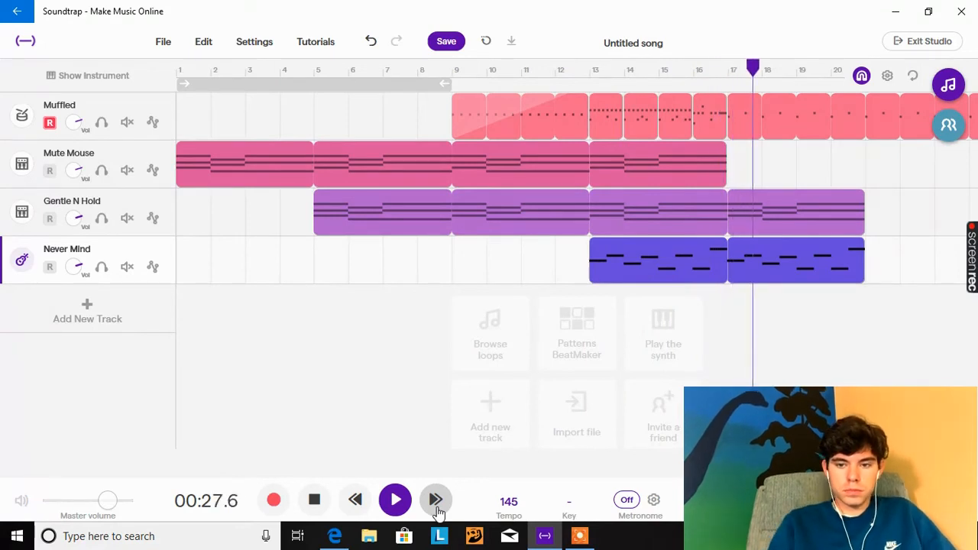
pyautogui.click(435, 500)
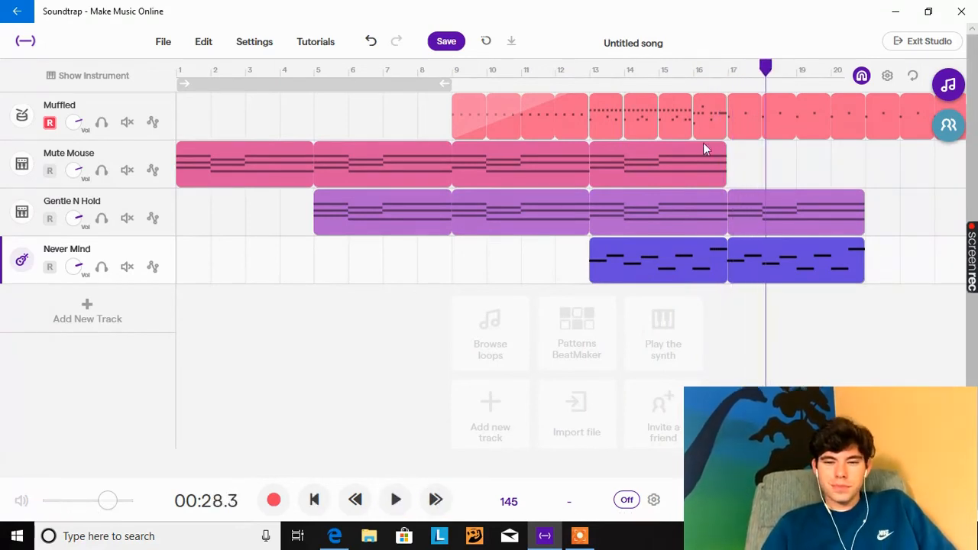
pyautogui.moveTo(501, 72)
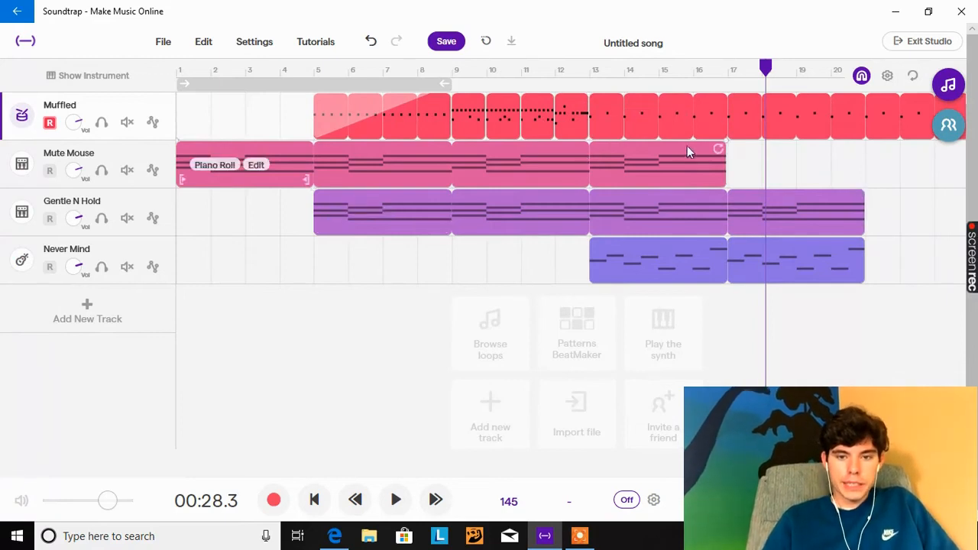
pyautogui.moveTo(695, 161)
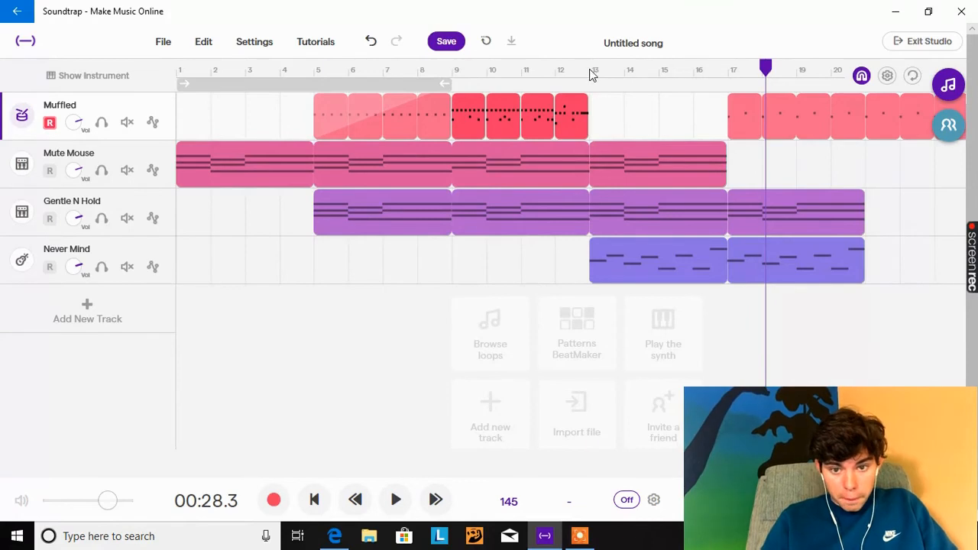
# - Extend the Muffled drums region to fill the gap through the end of the song
pyautogui.click(590, 67)
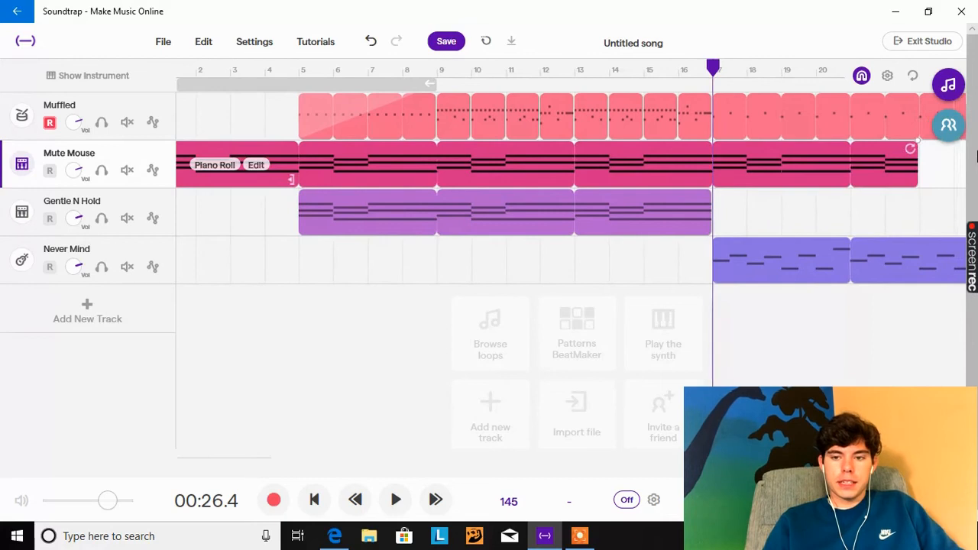
pyautogui.hscroll(3)
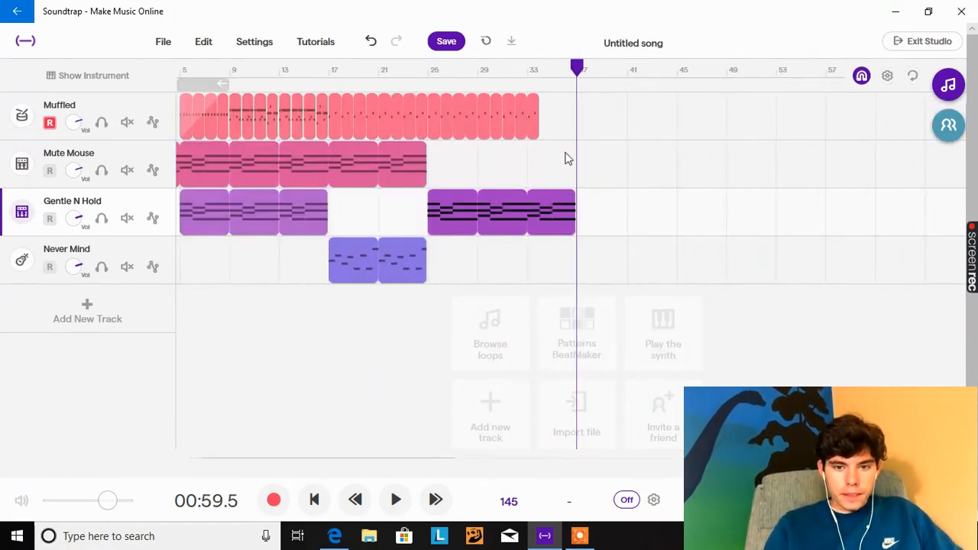
pyautogui.moveTo(532, 107)
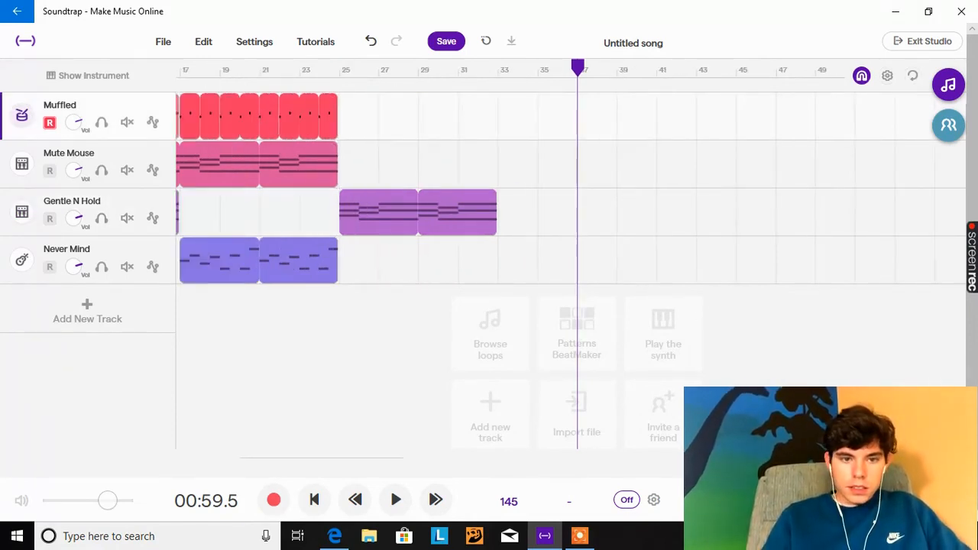
pyautogui.click(339, 70)
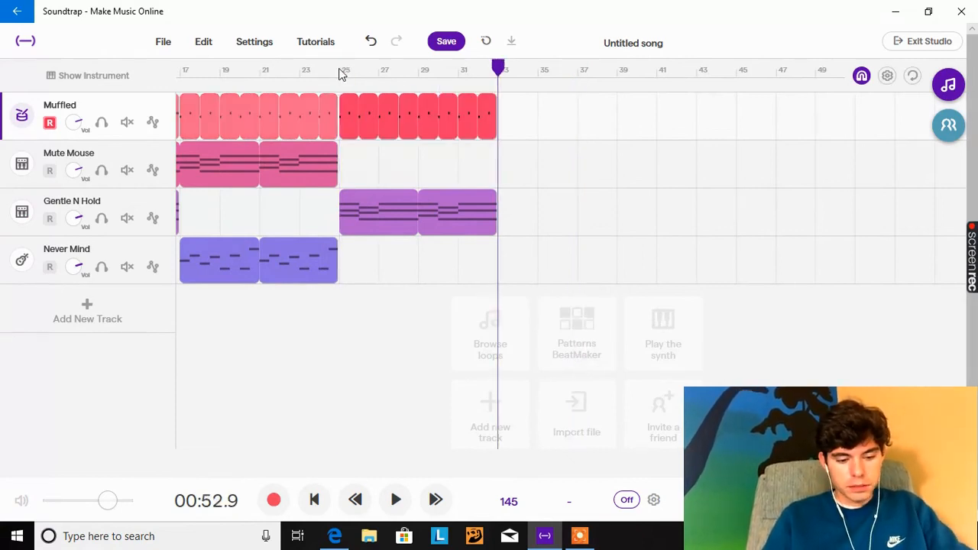
# - Play from the start and extend the Never Mind bass part to the song's end
pyautogui.click(313, 501)
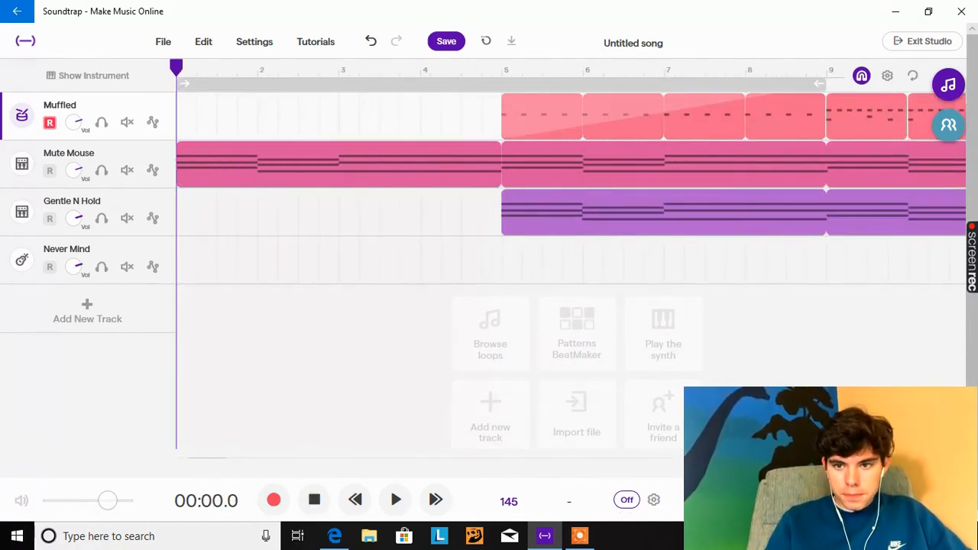
pyautogui.click(436, 498)
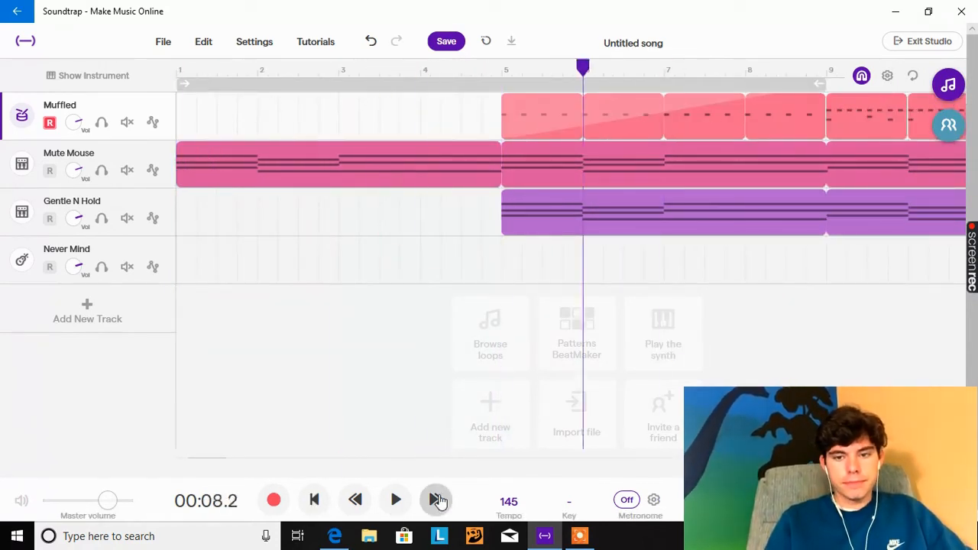
pyautogui.click(437, 501)
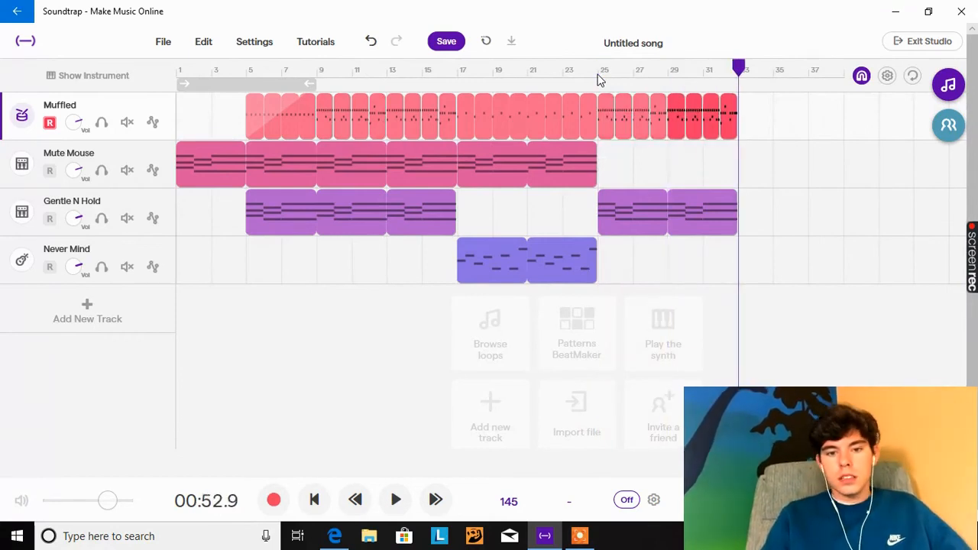
pyautogui.click(526, 259)
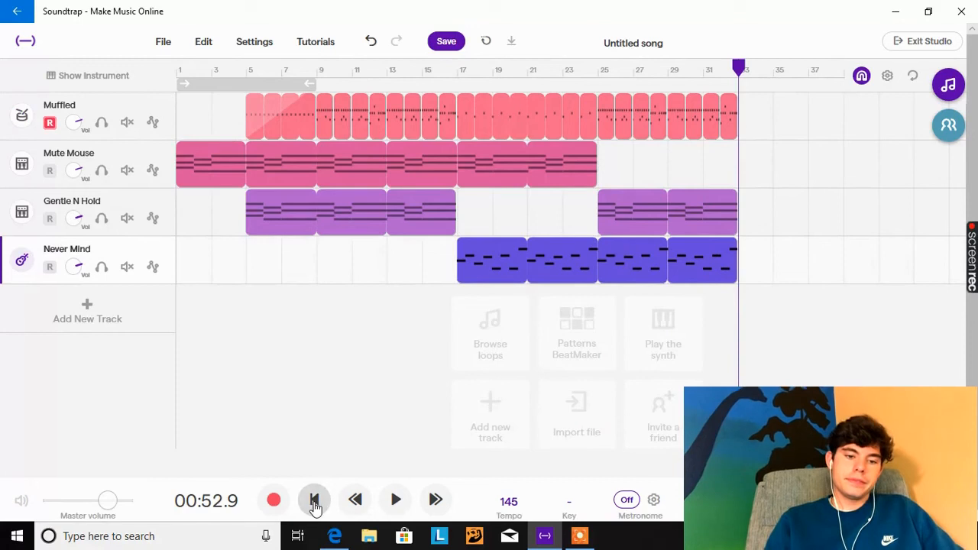
# - Leave a short final Mute Mouse region alone past the other tracks as the outro near bar 13
pyautogui.click(315, 500)
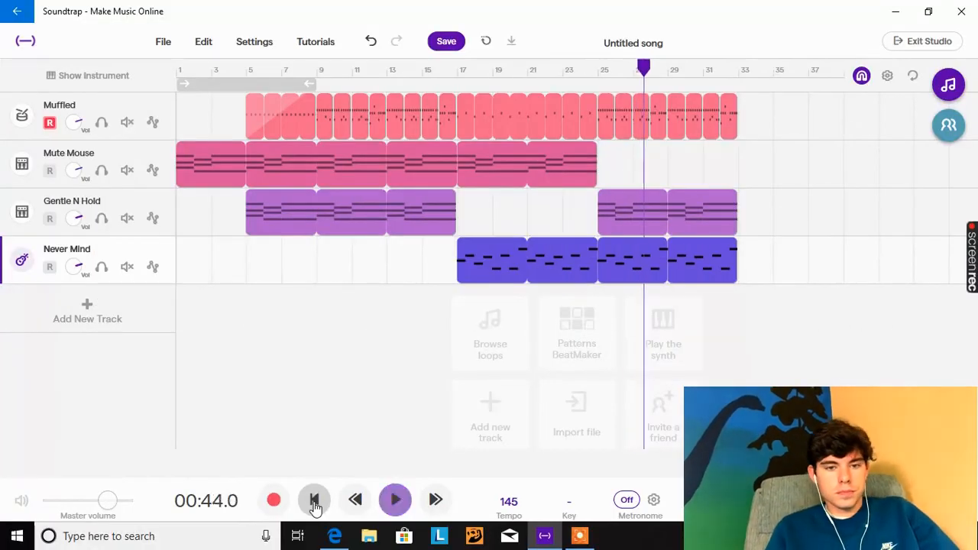
pyautogui.click(314, 500)
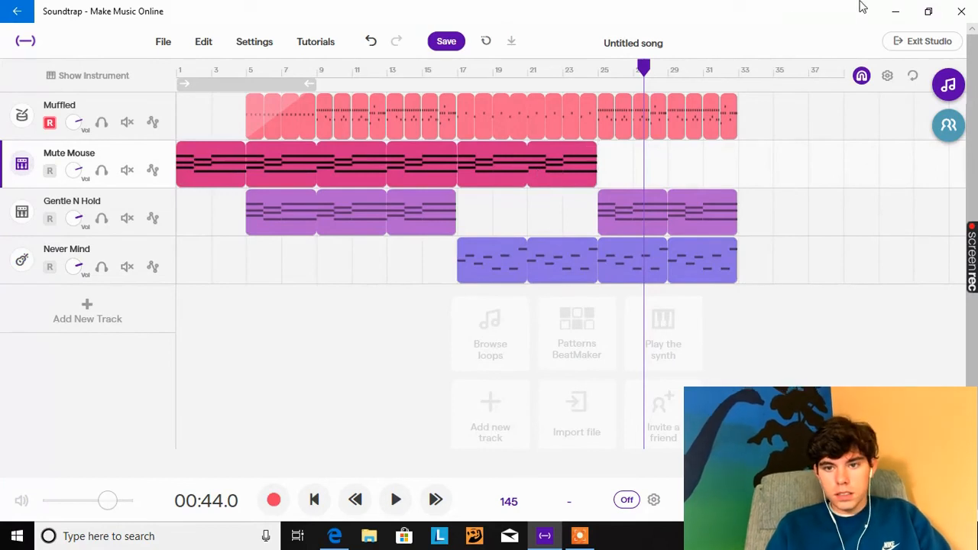
pyautogui.click(736, 69)
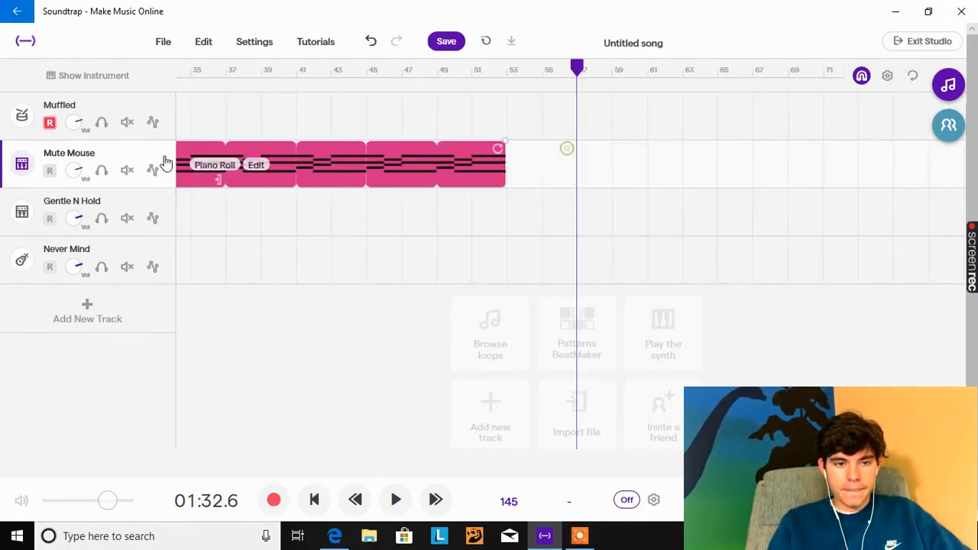
pyautogui.hscroll(-3)
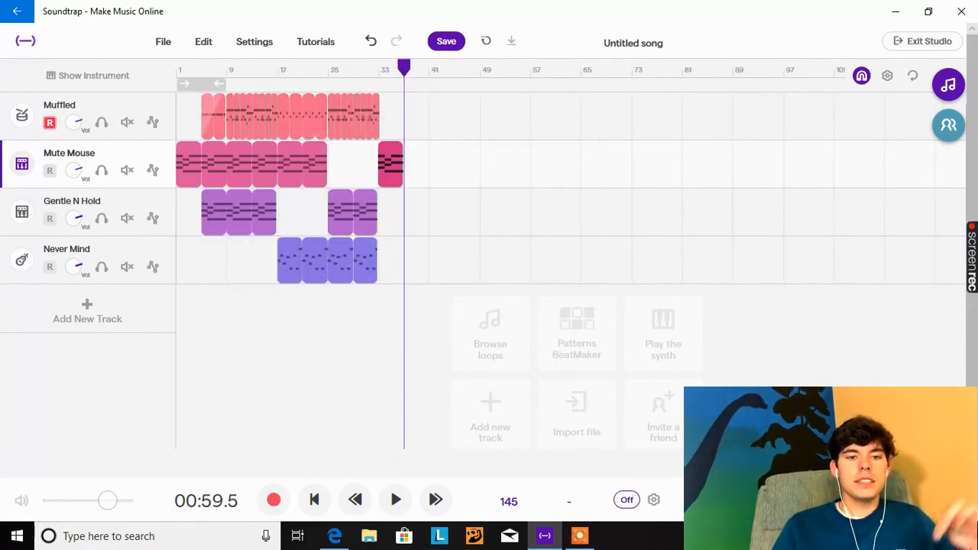
pyautogui.moveTo(226, 339)
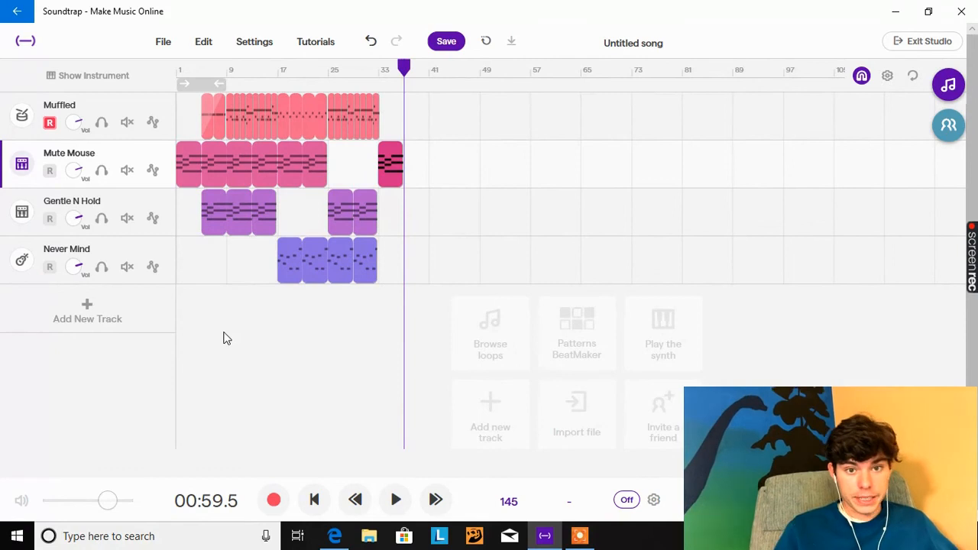
# - Save the song to 100% and head back toward the projects page
pyautogui.click(446, 40)
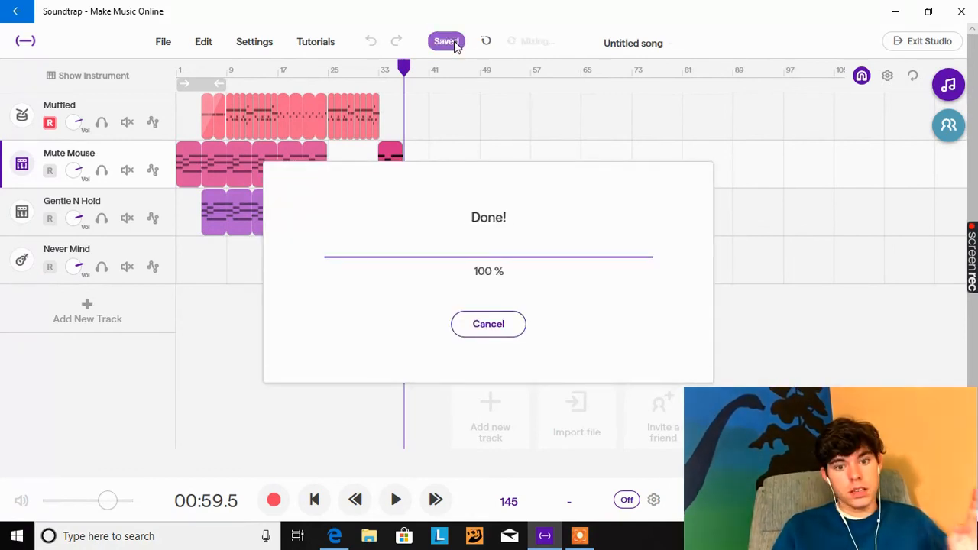
pyautogui.click(489, 324)
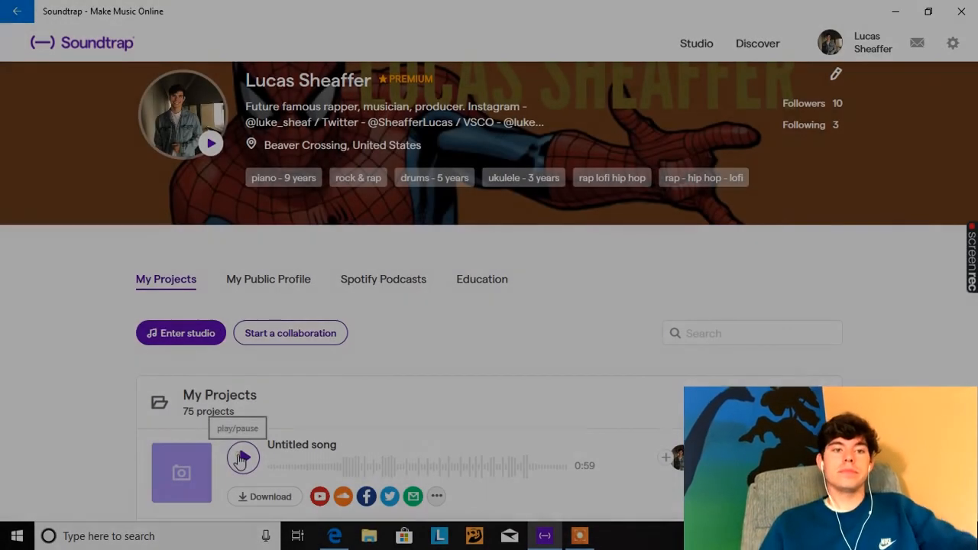
# - Play the saved 0:59 Untitled song from the My Projects list
pyautogui.click(243, 457)
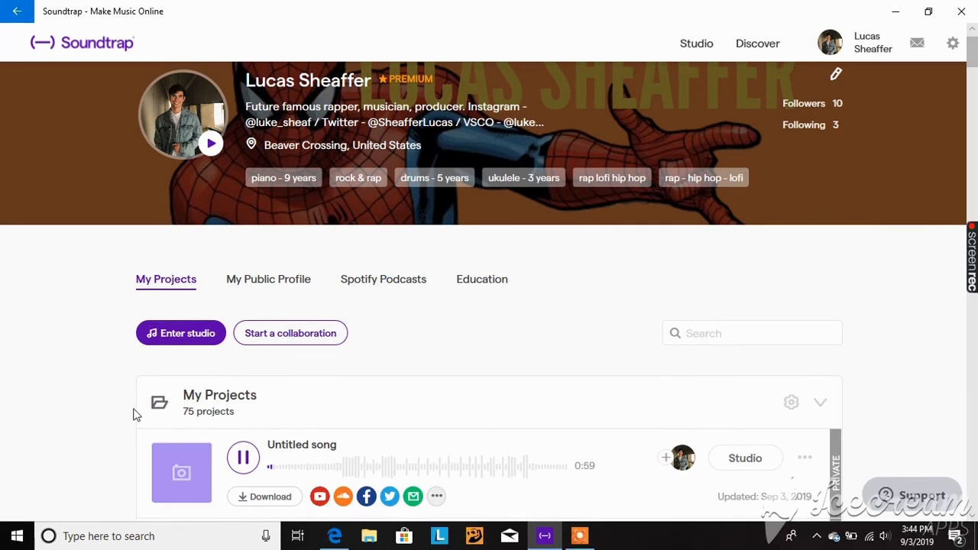